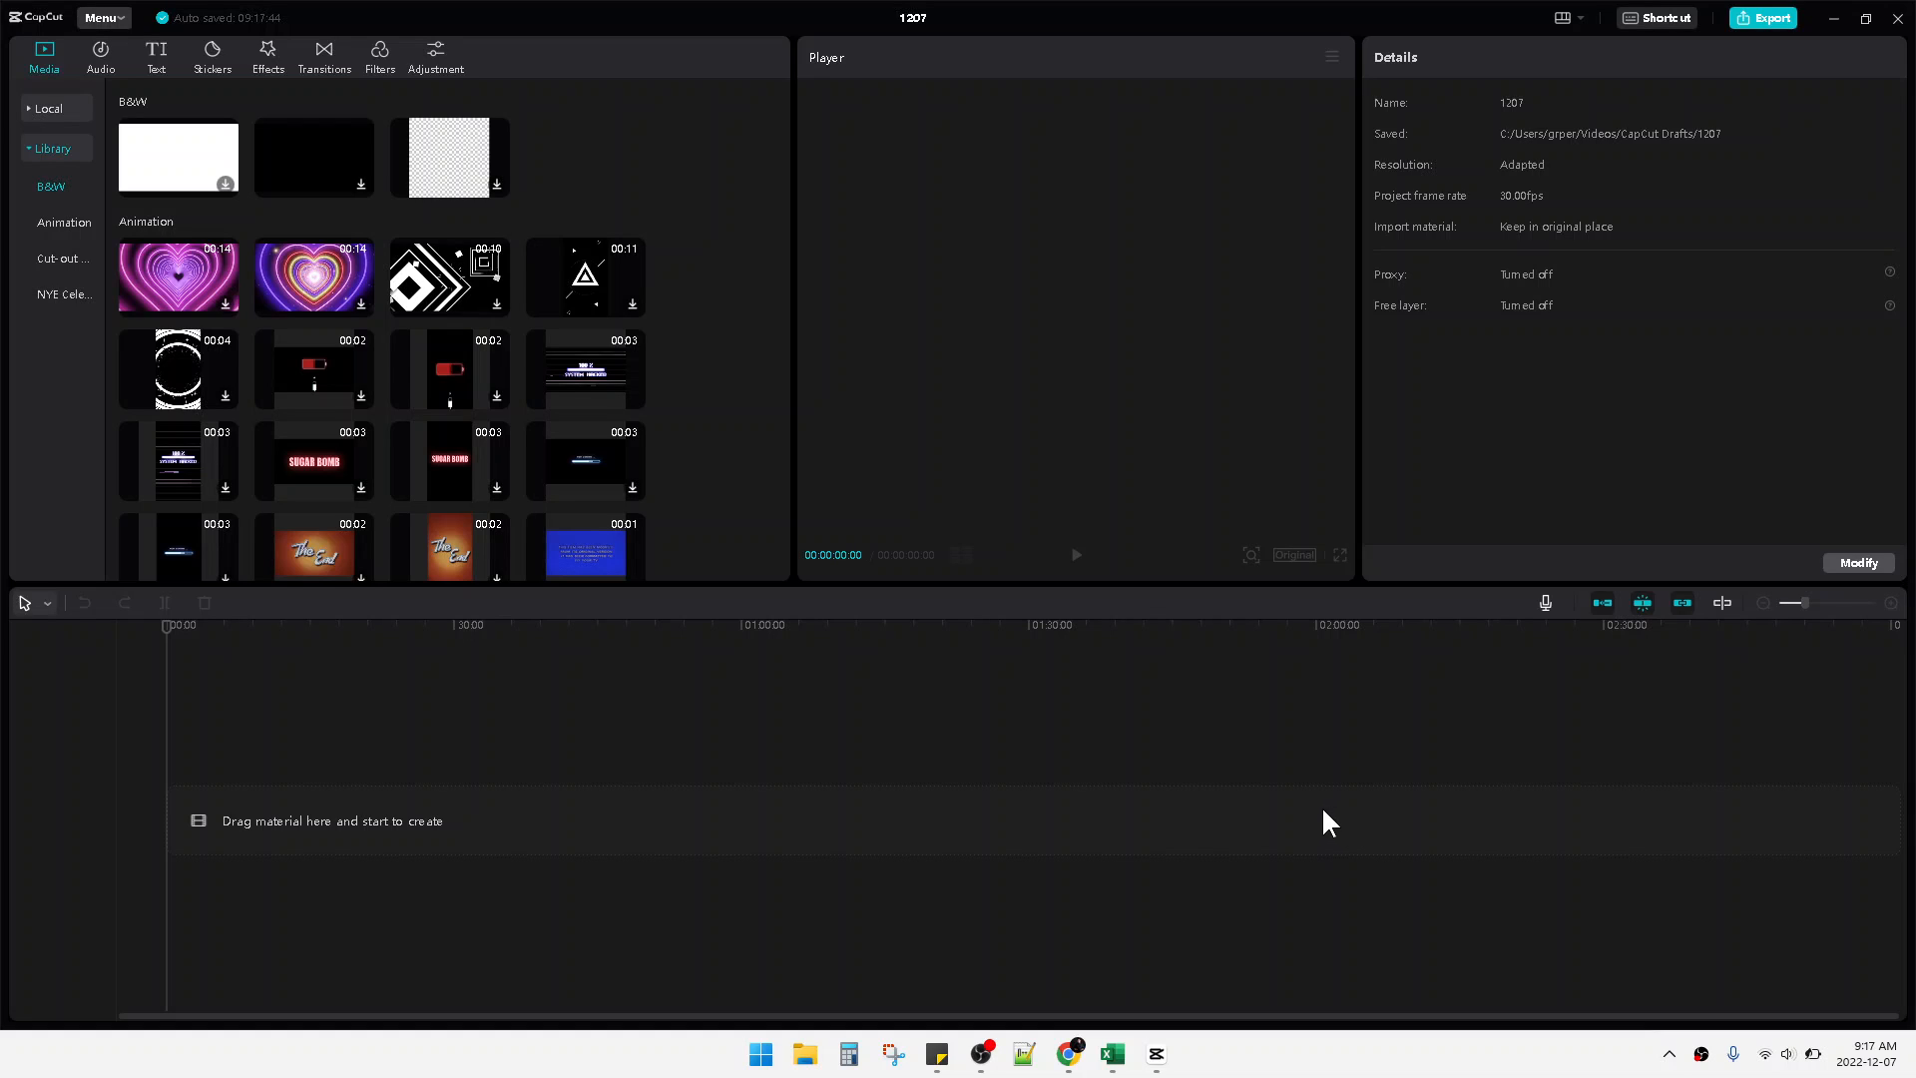
pyautogui.moveTo(1325, 821)
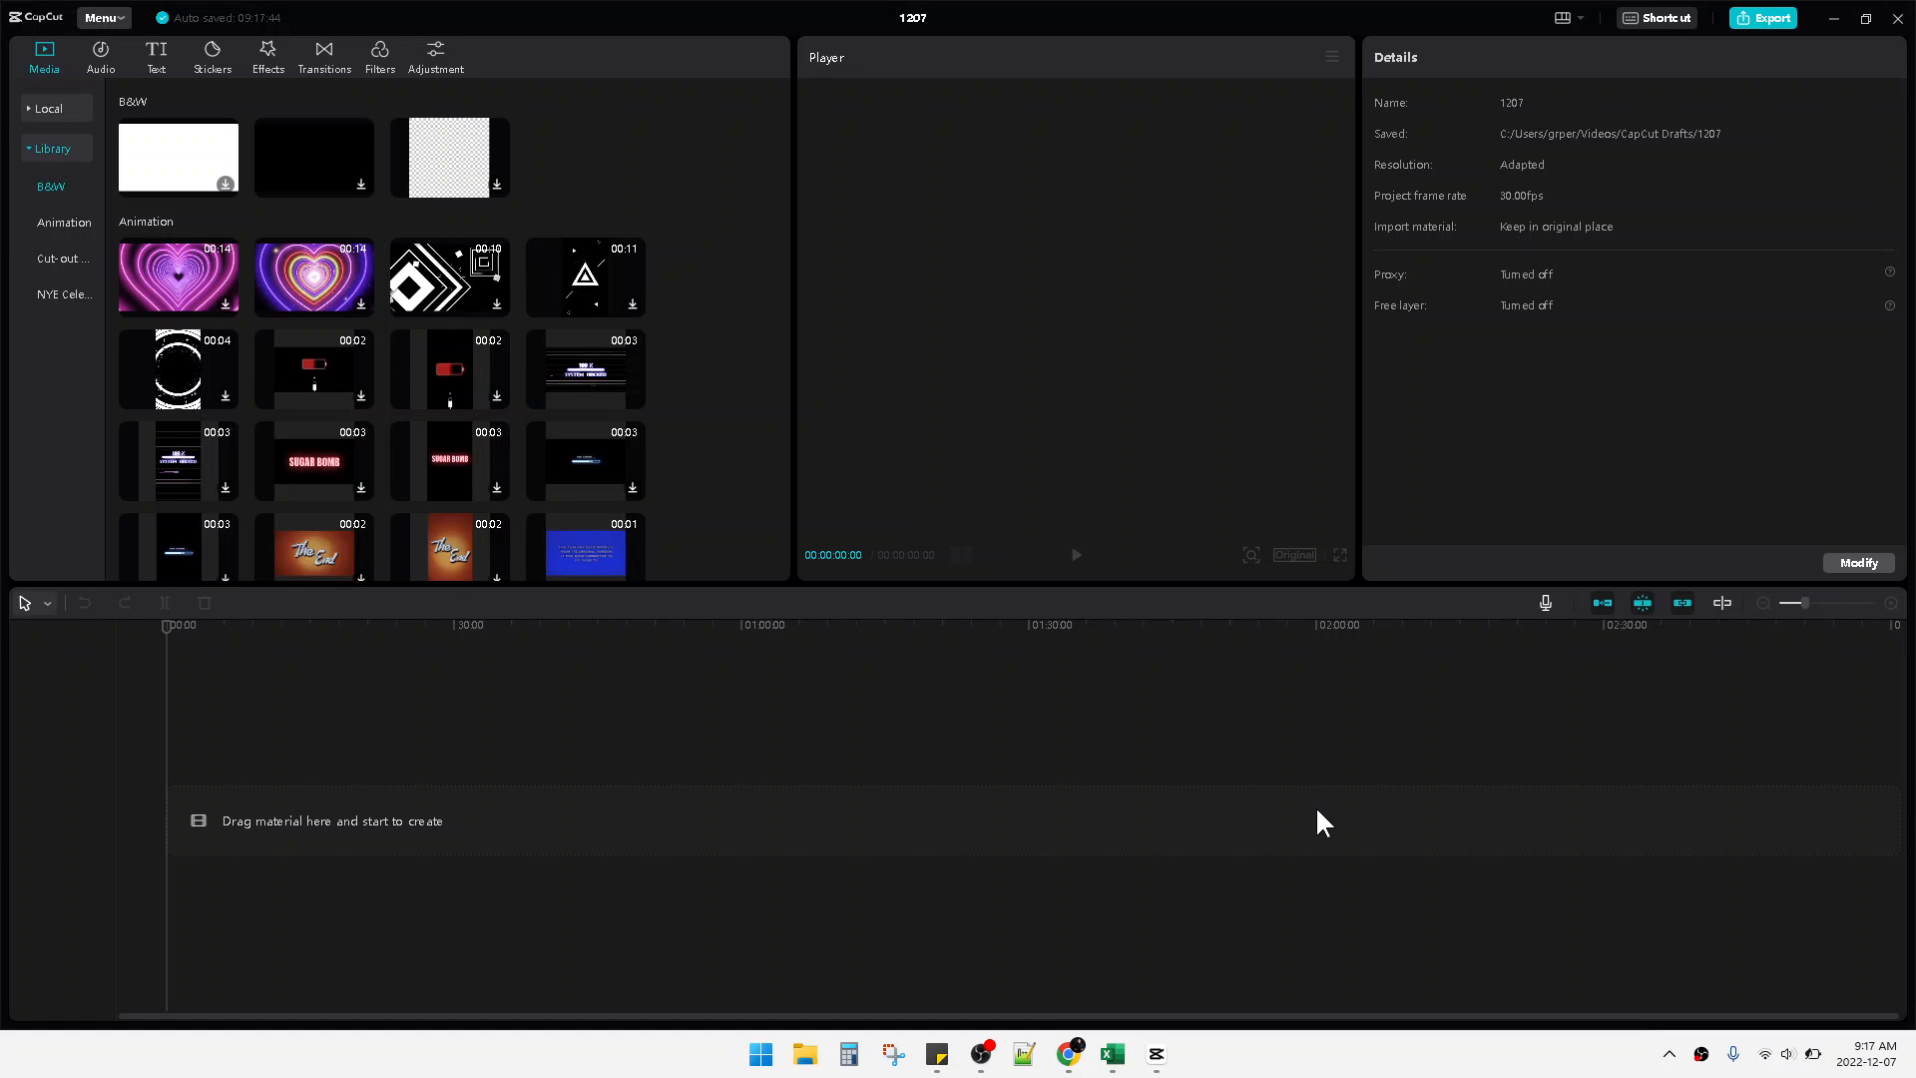
pyautogui.moveTo(1317, 821)
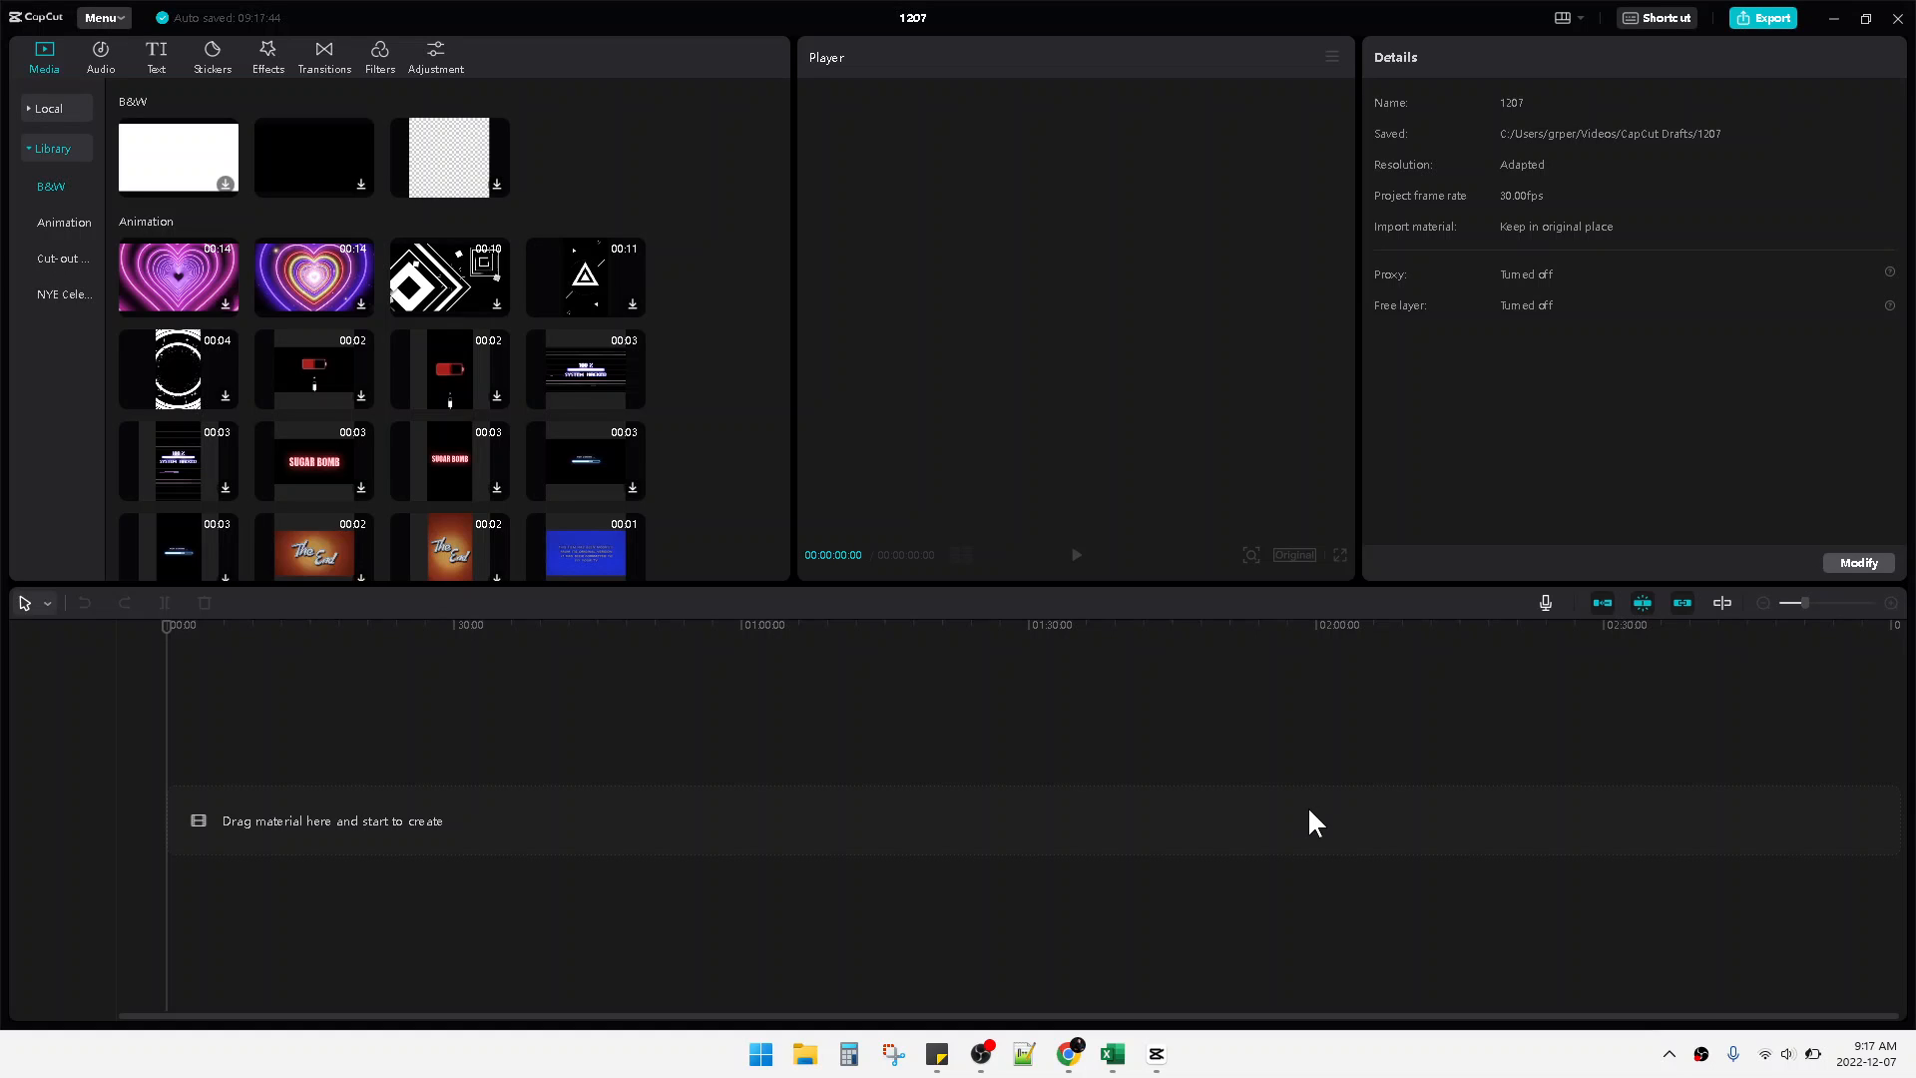
pyautogui.moveTo(1080, 723)
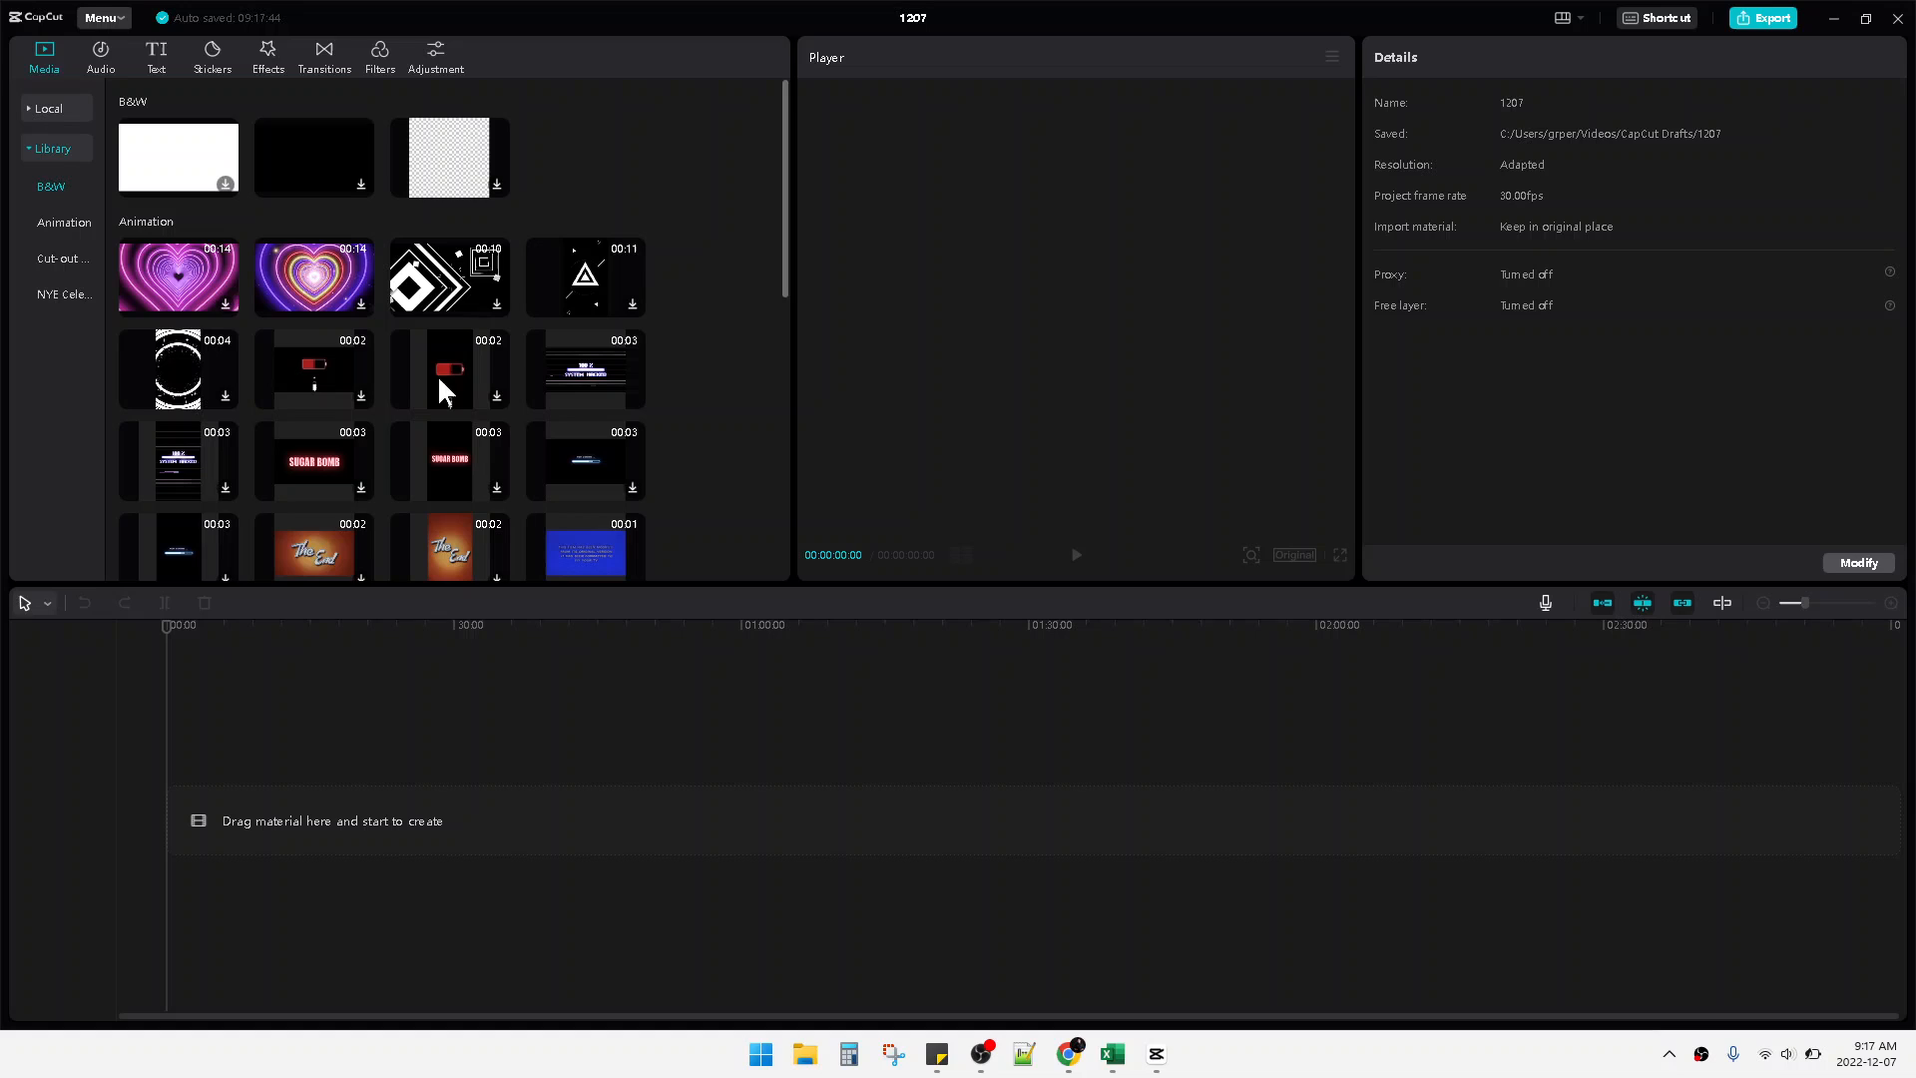
pyautogui.moveTo(646, 332)
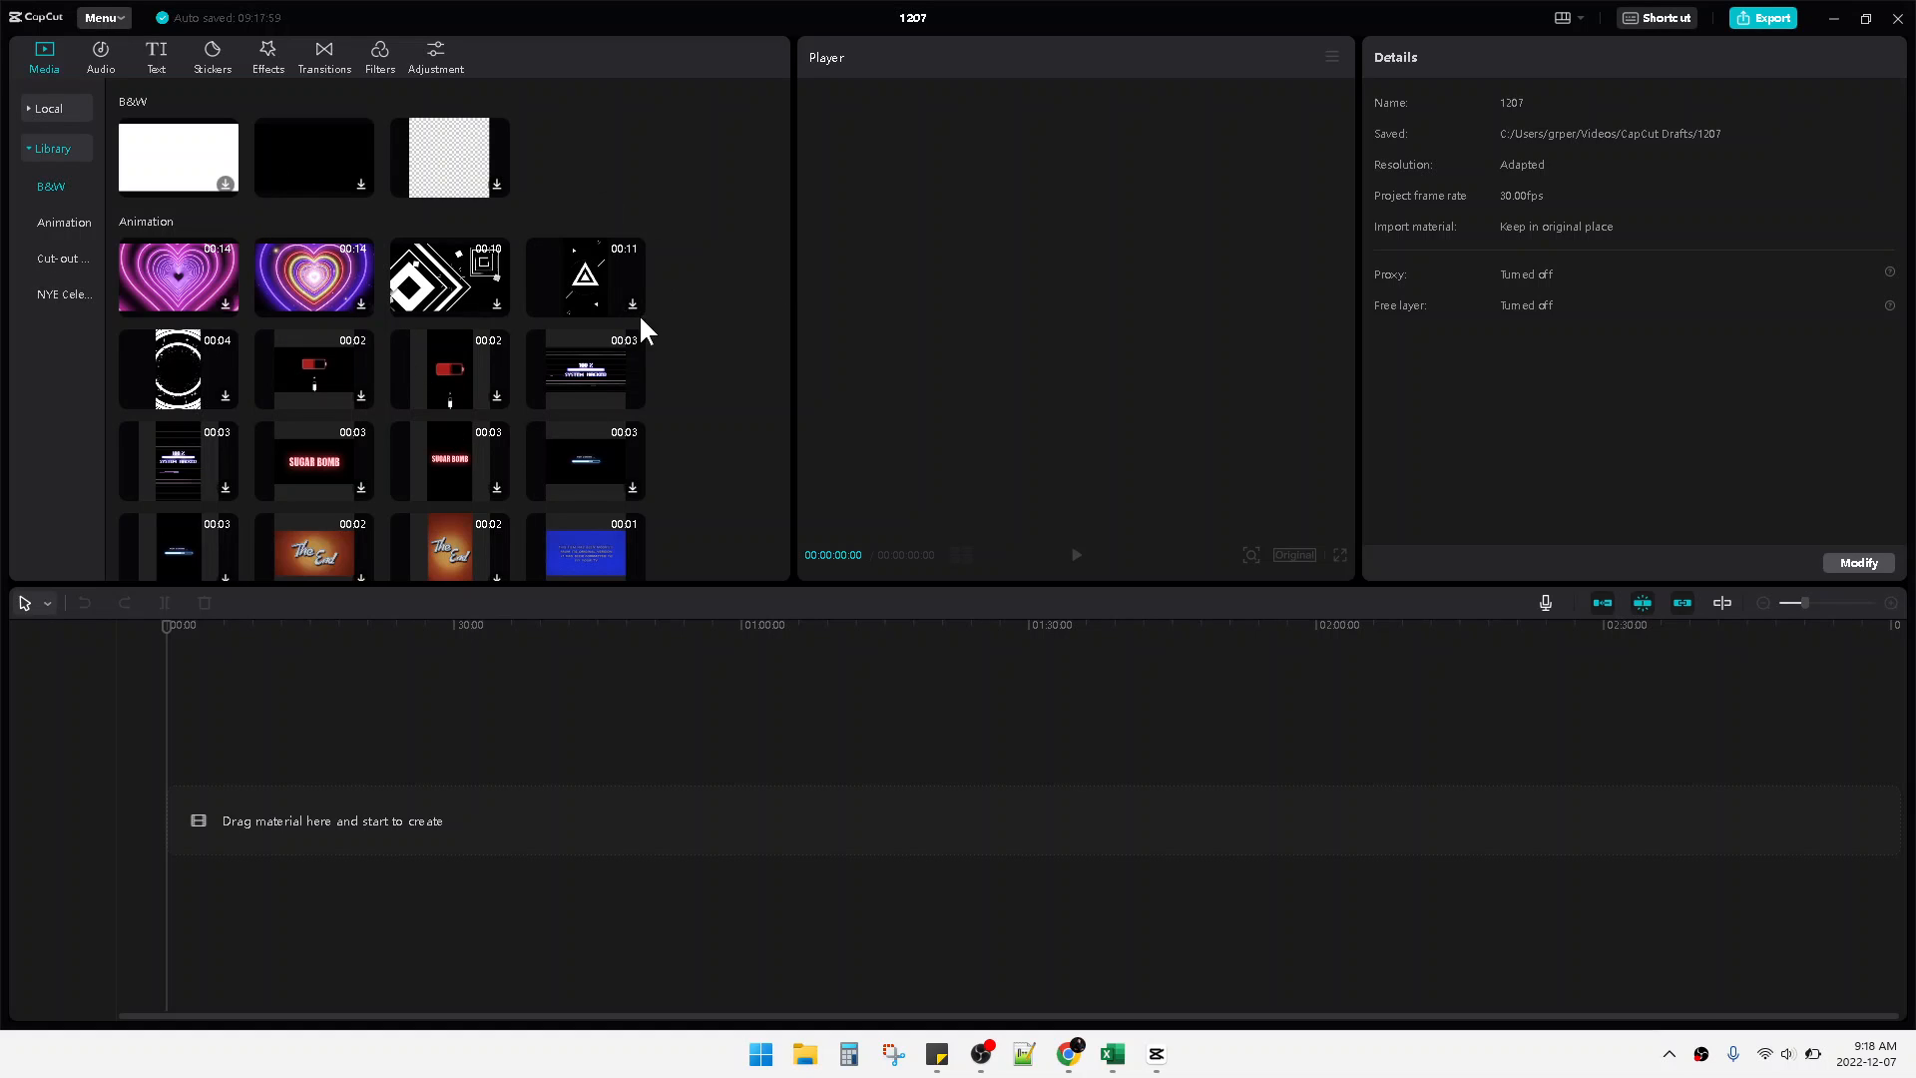
pyautogui.moveTo(379, 327)
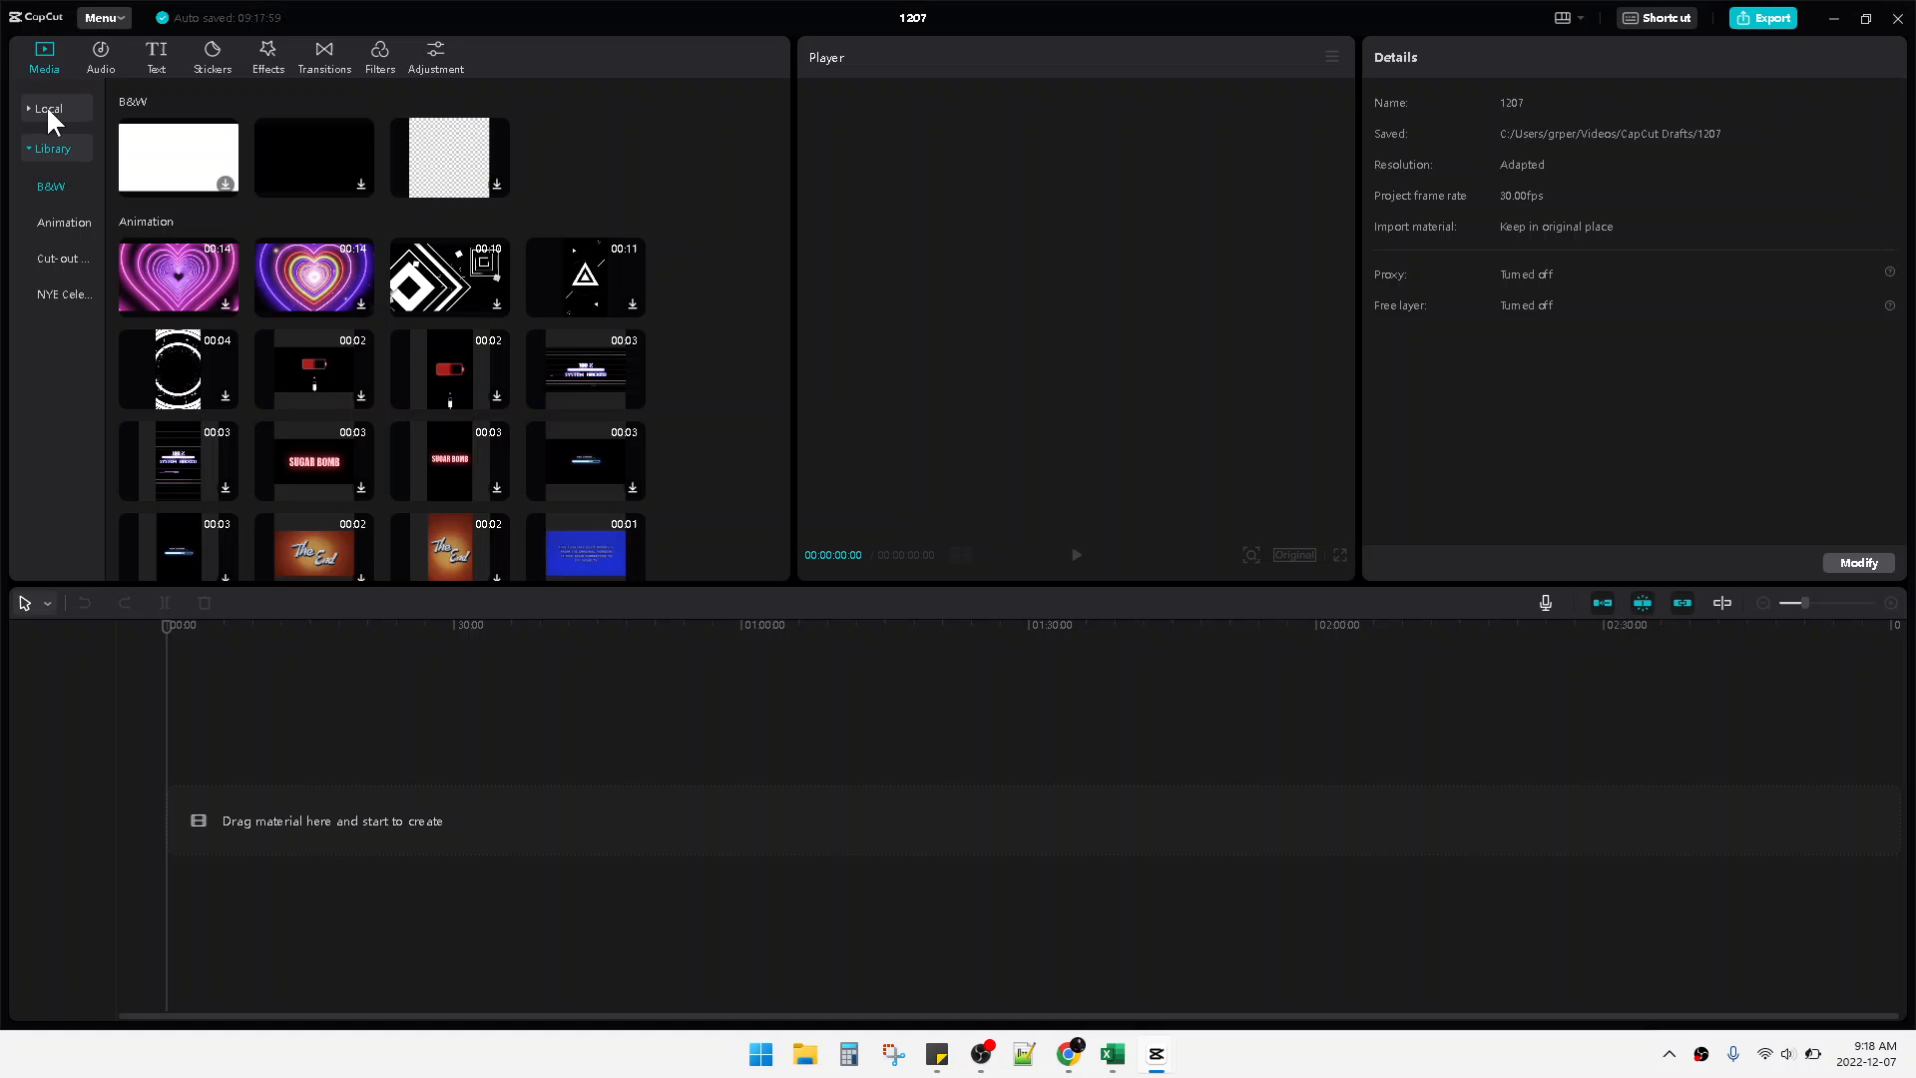
# Step: Switch the Media panel to Local to show the empty Import area
pyautogui.click(47, 109)
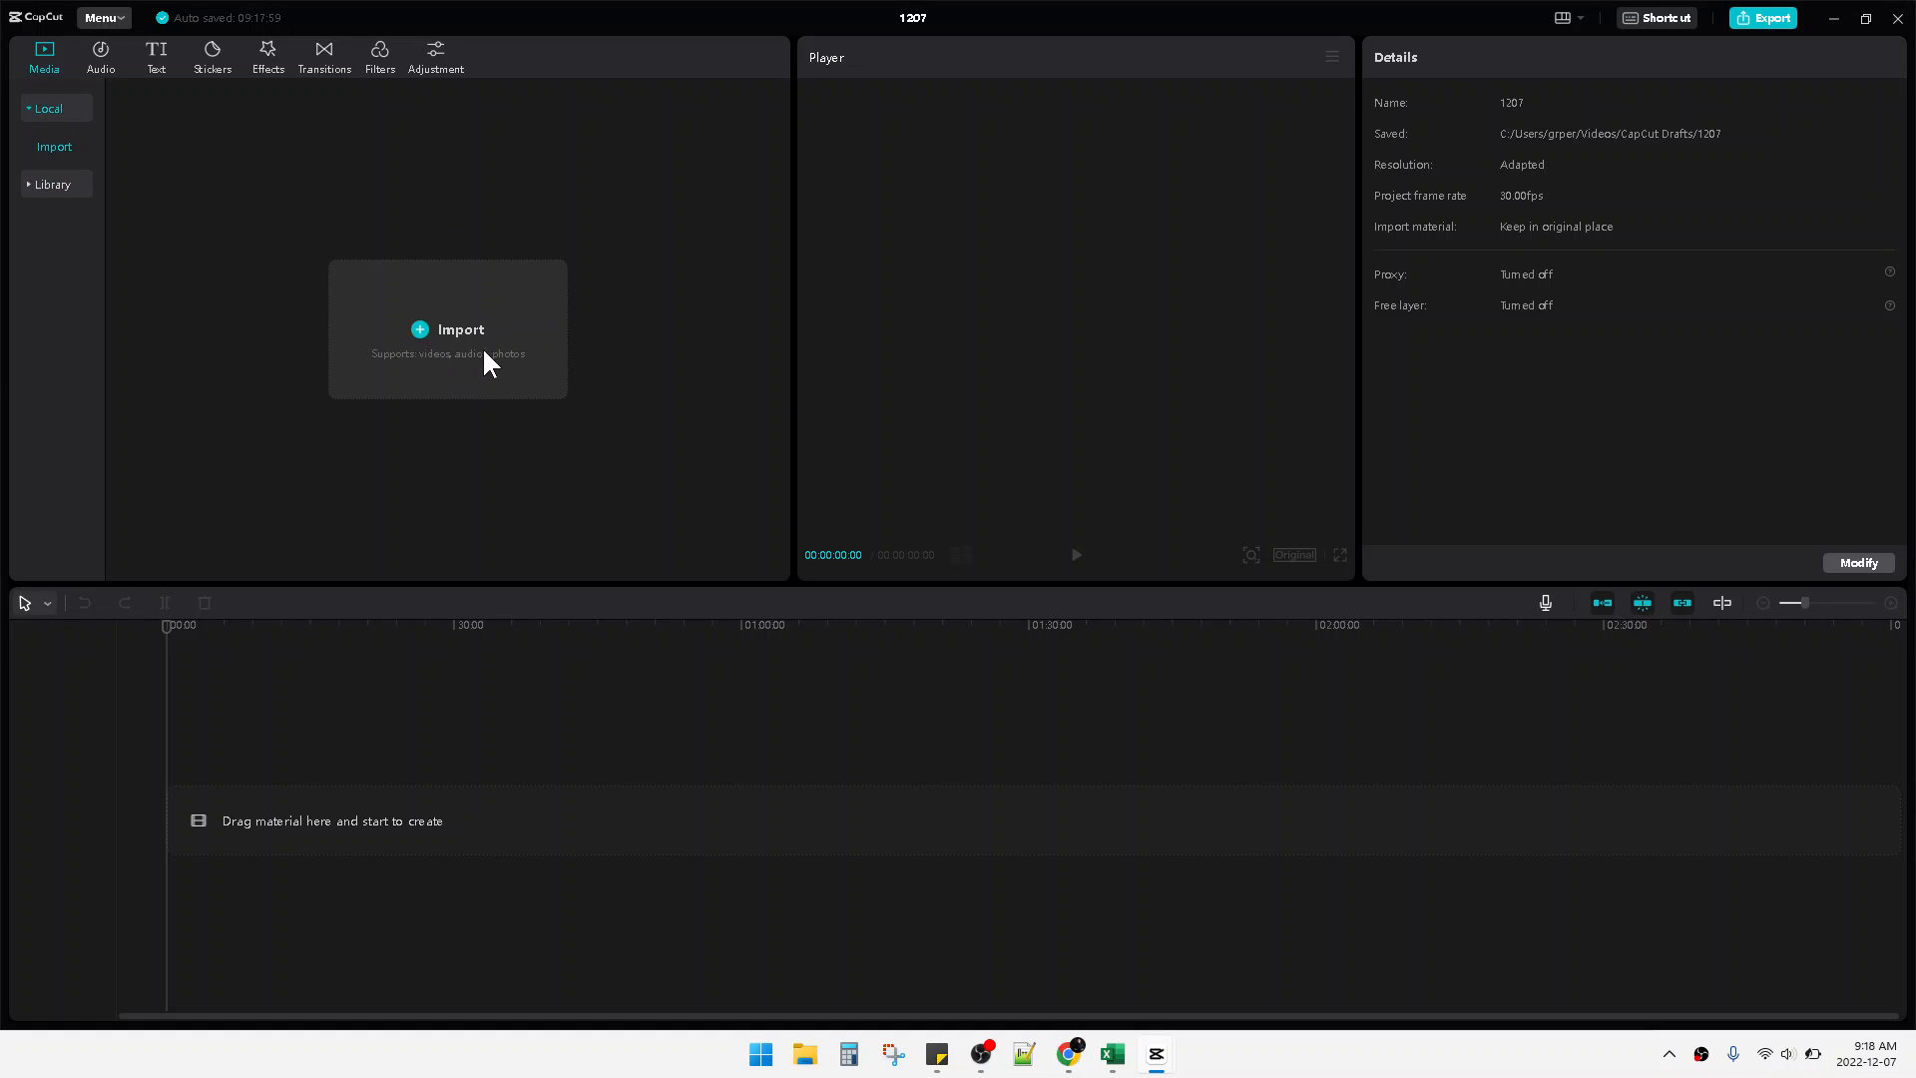
pyautogui.moveTo(497, 376)
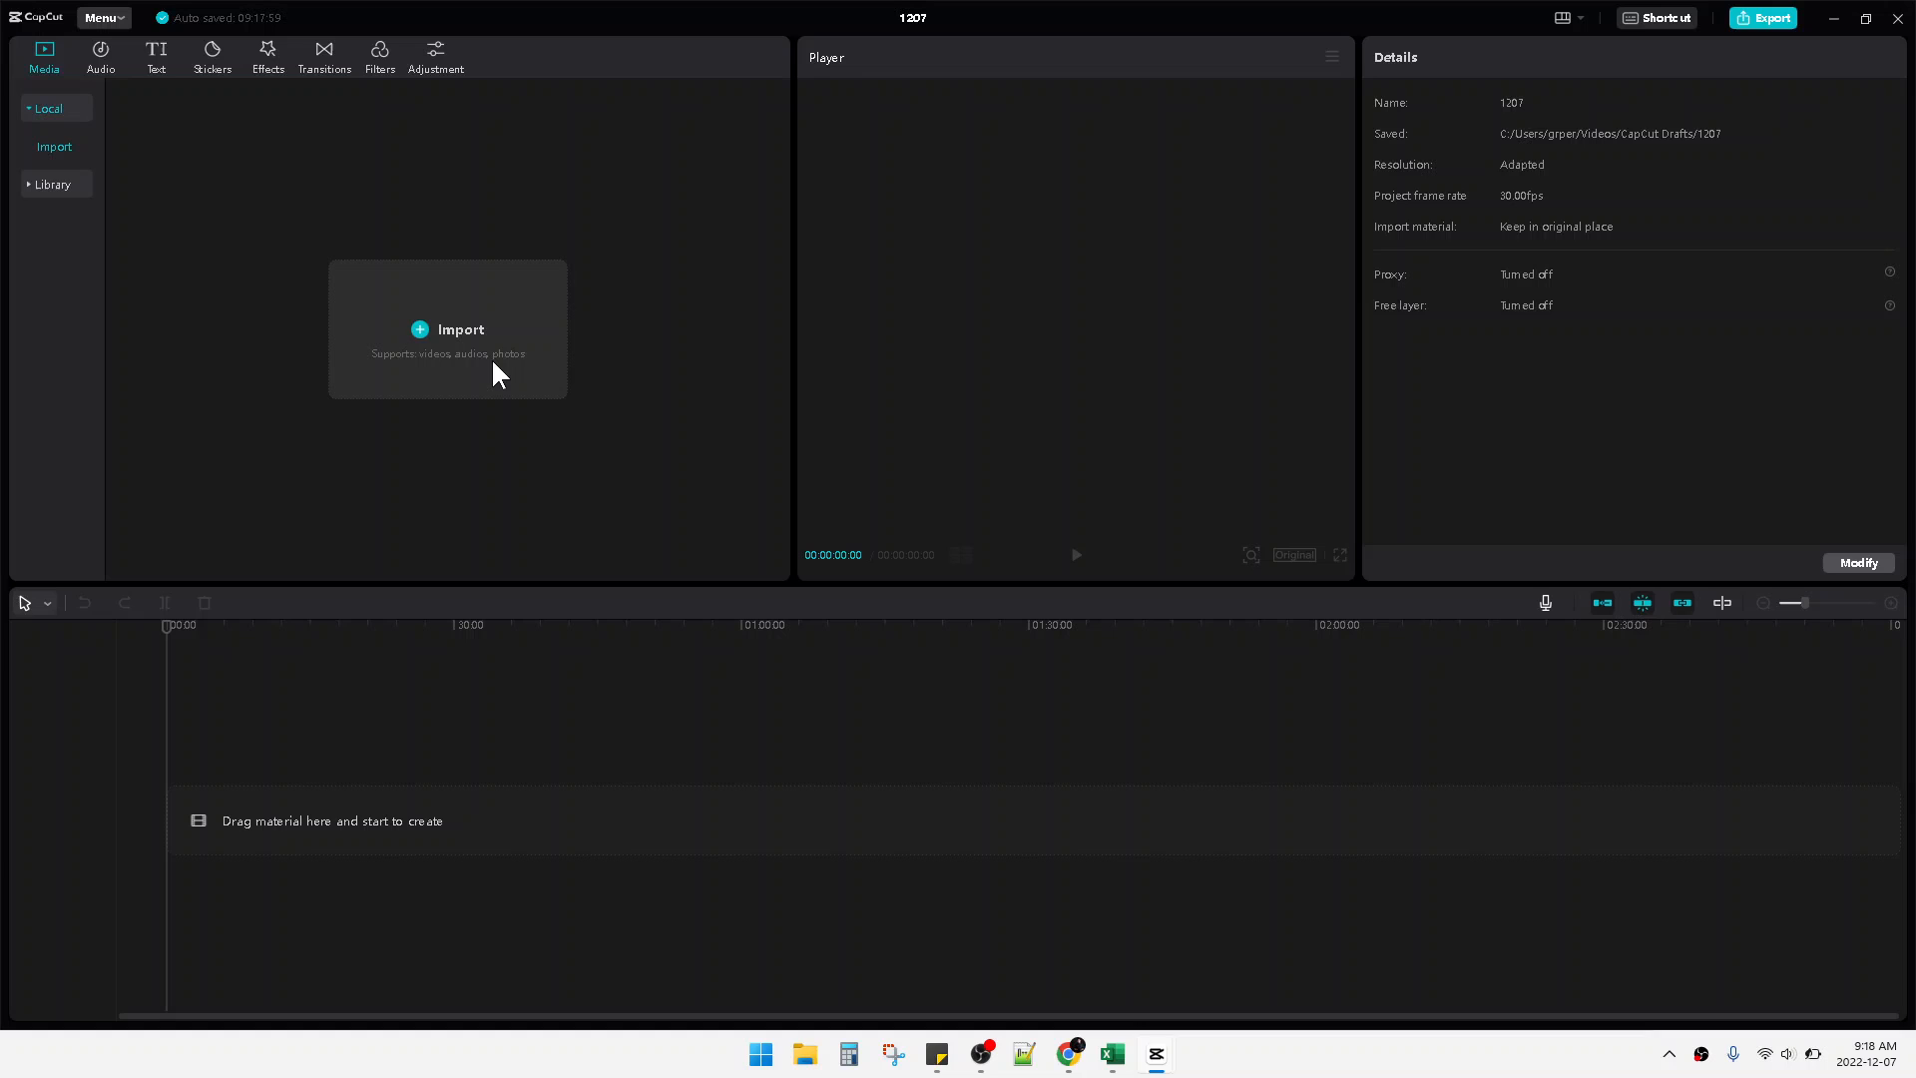
pyautogui.moveTo(461, 331)
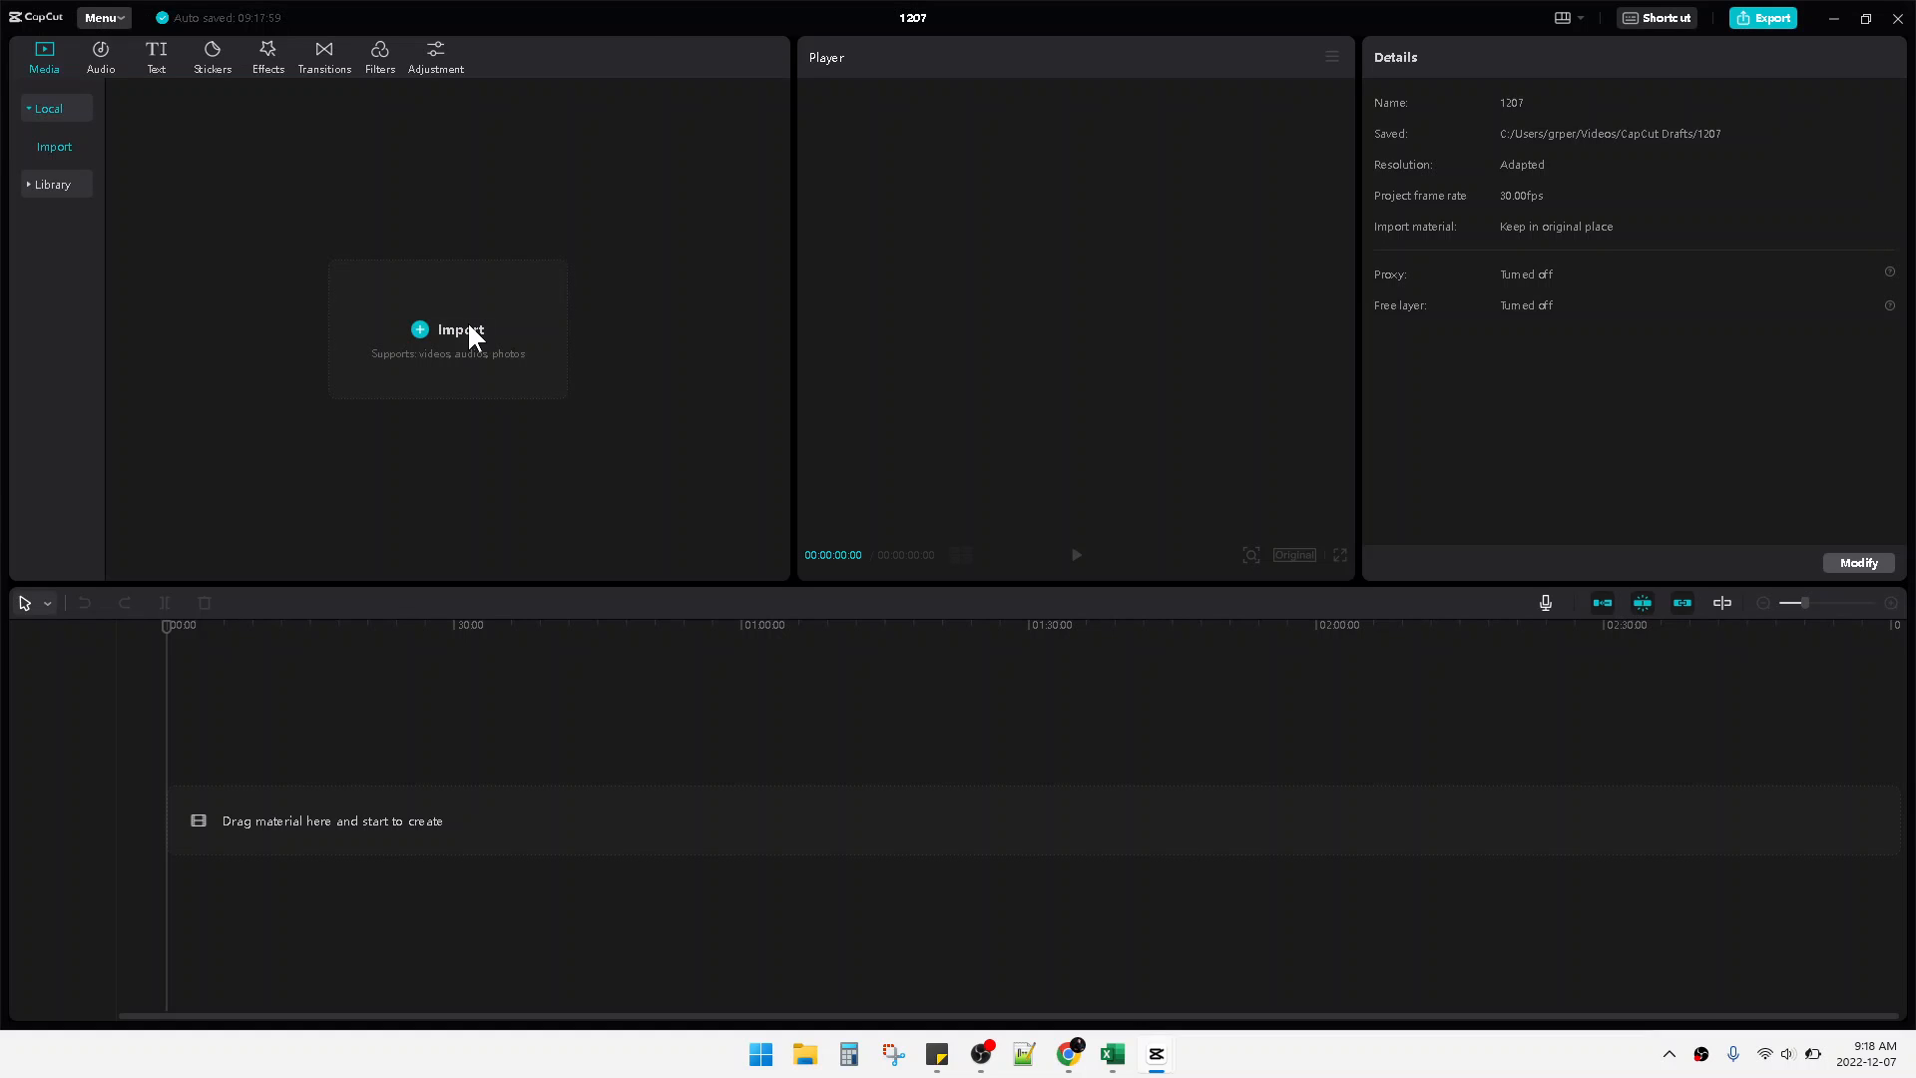
# Step: Import 'Screenshot 2022-12-02 140718.jpg' from the Downloads folder into local media
pyautogui.click(447, 329)
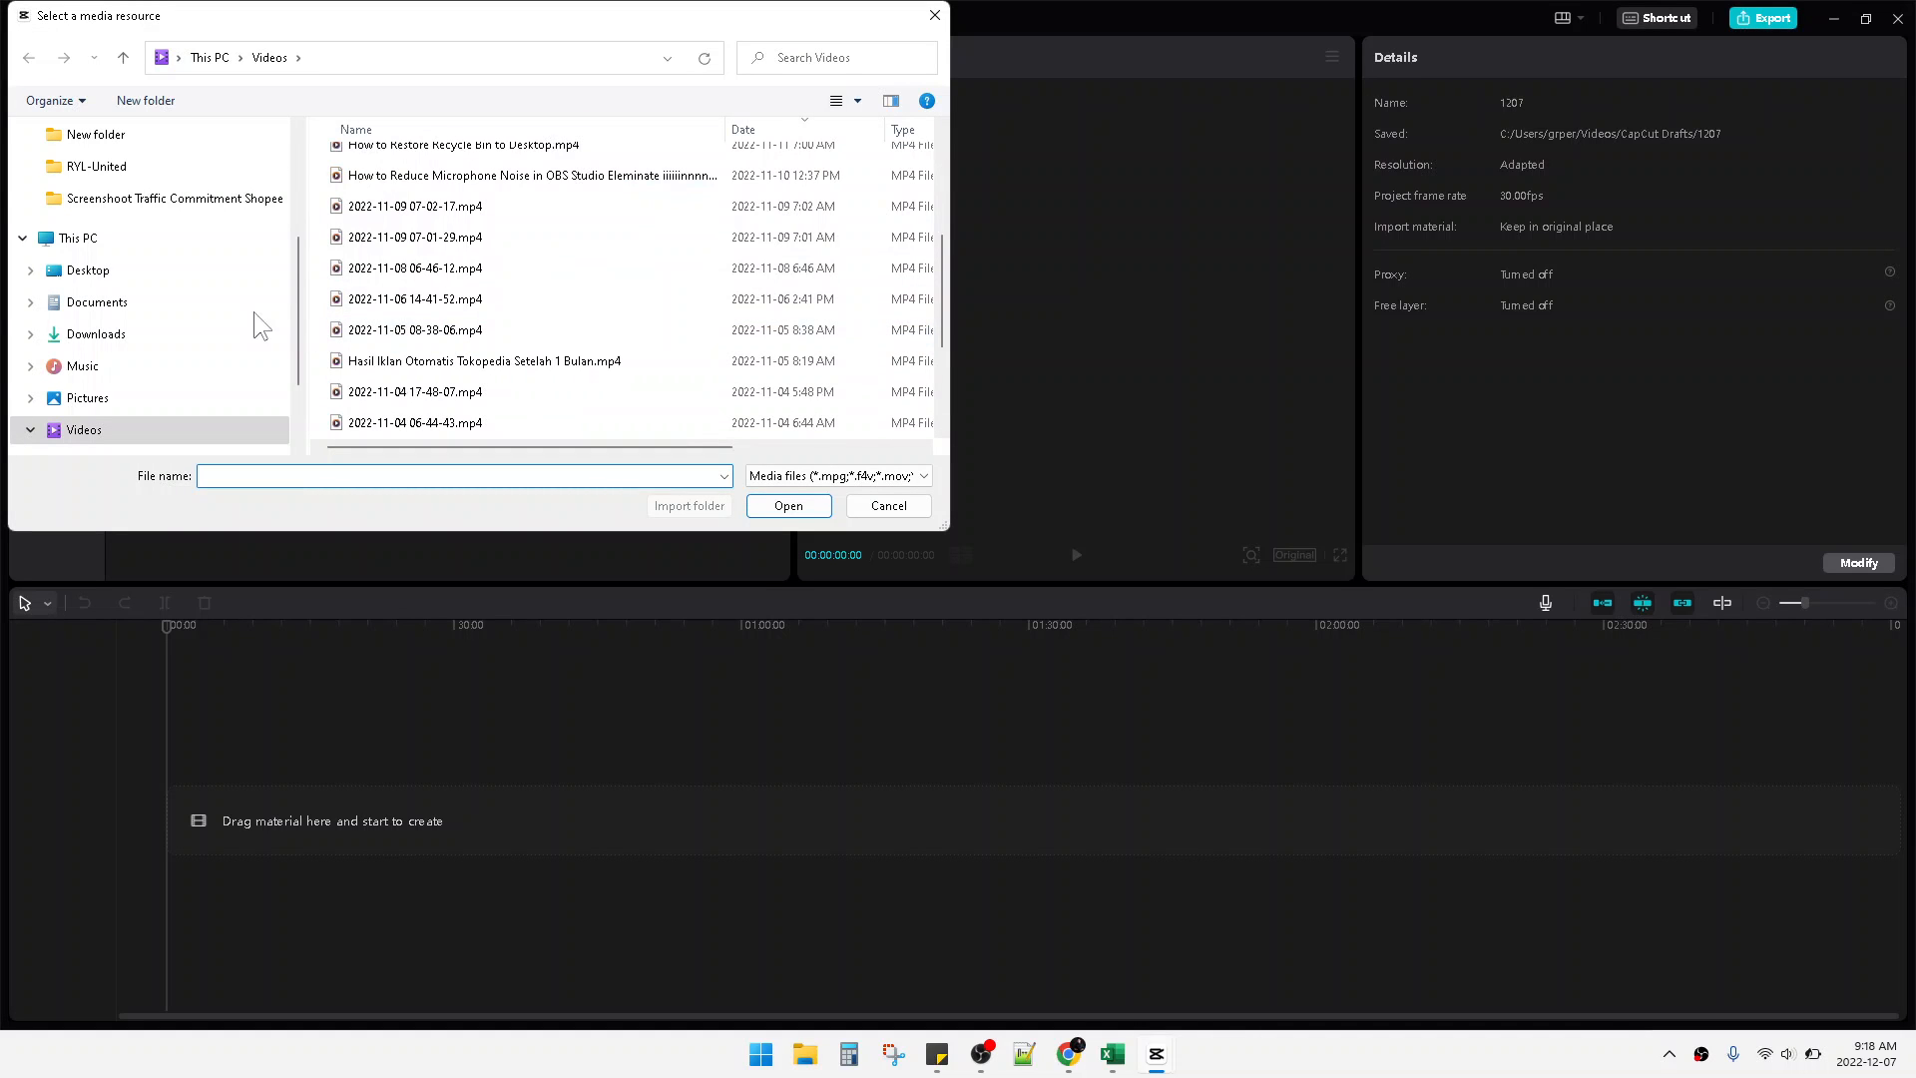
pyautogui.click(93, 333)
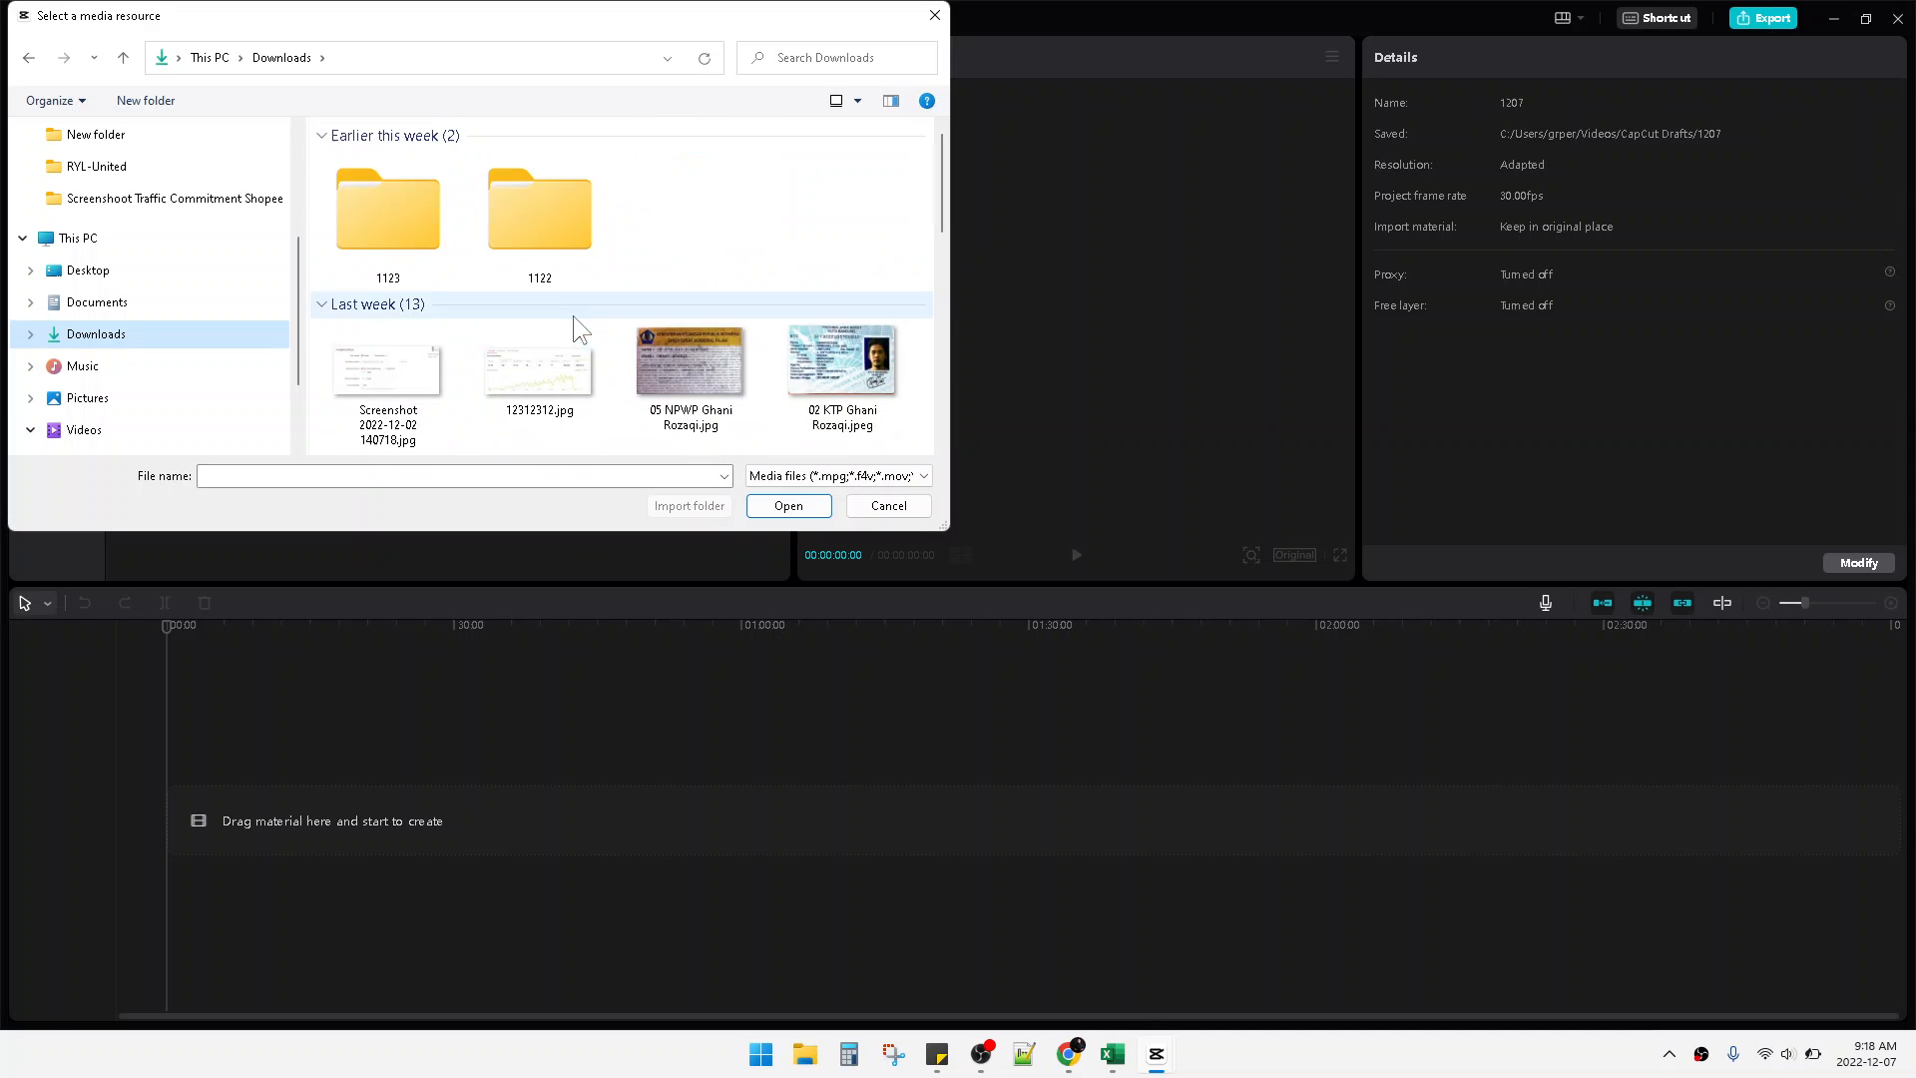
pyautogui.click(387, 360)
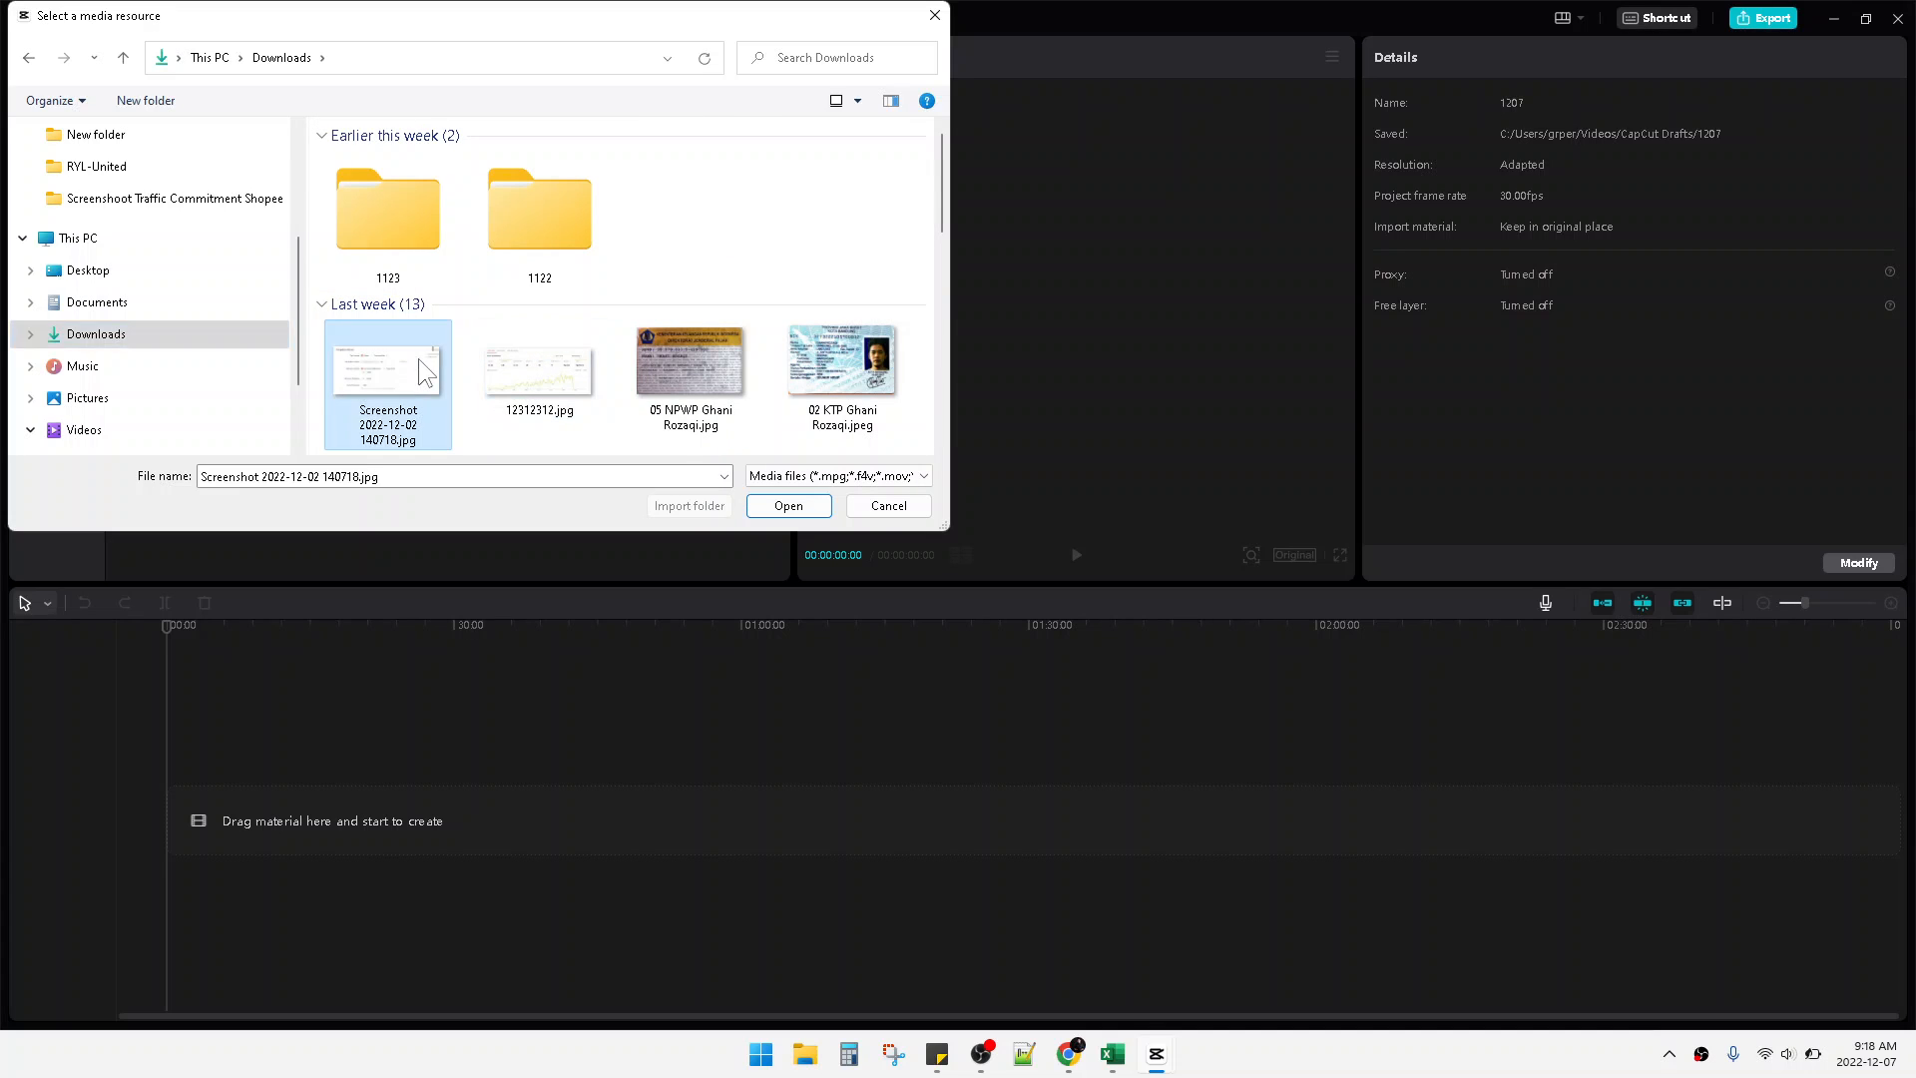
pyautogui.click(787, 506)
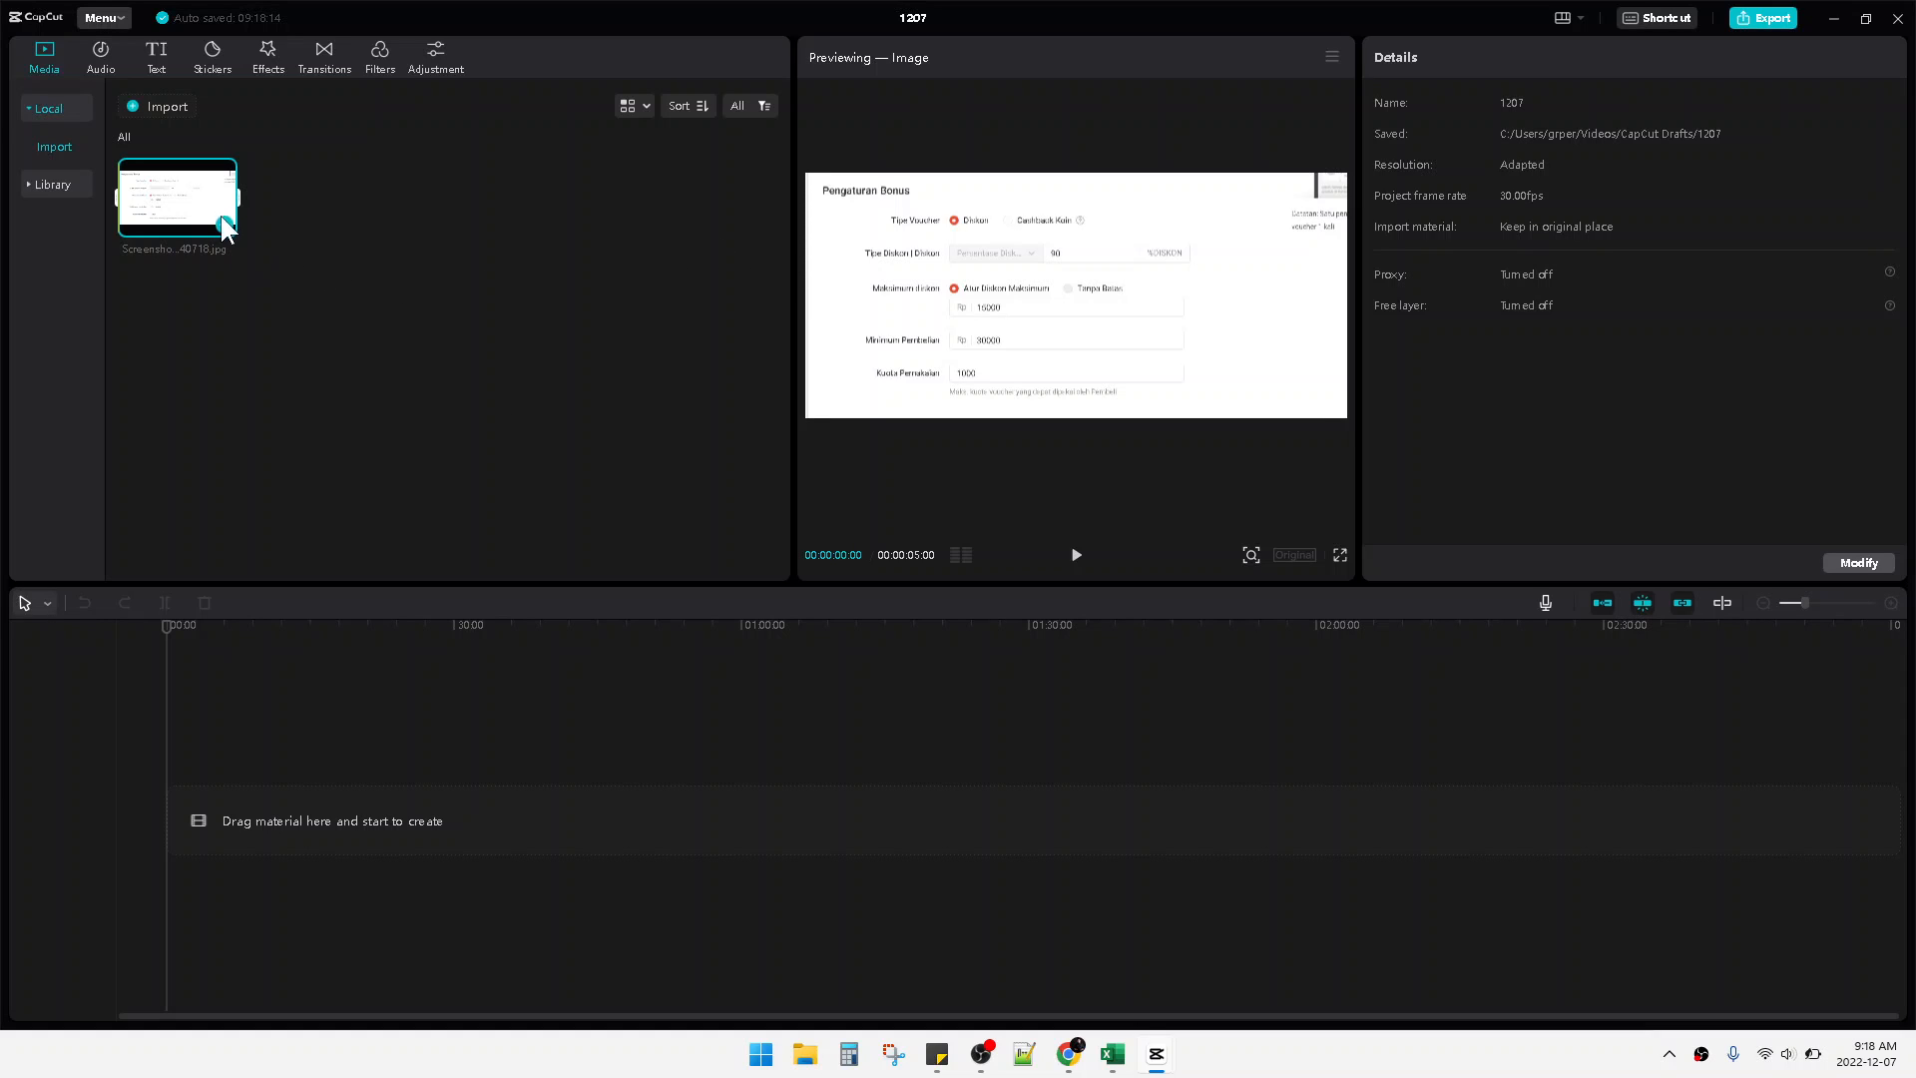
pyautogui.moveTo(224, 227)
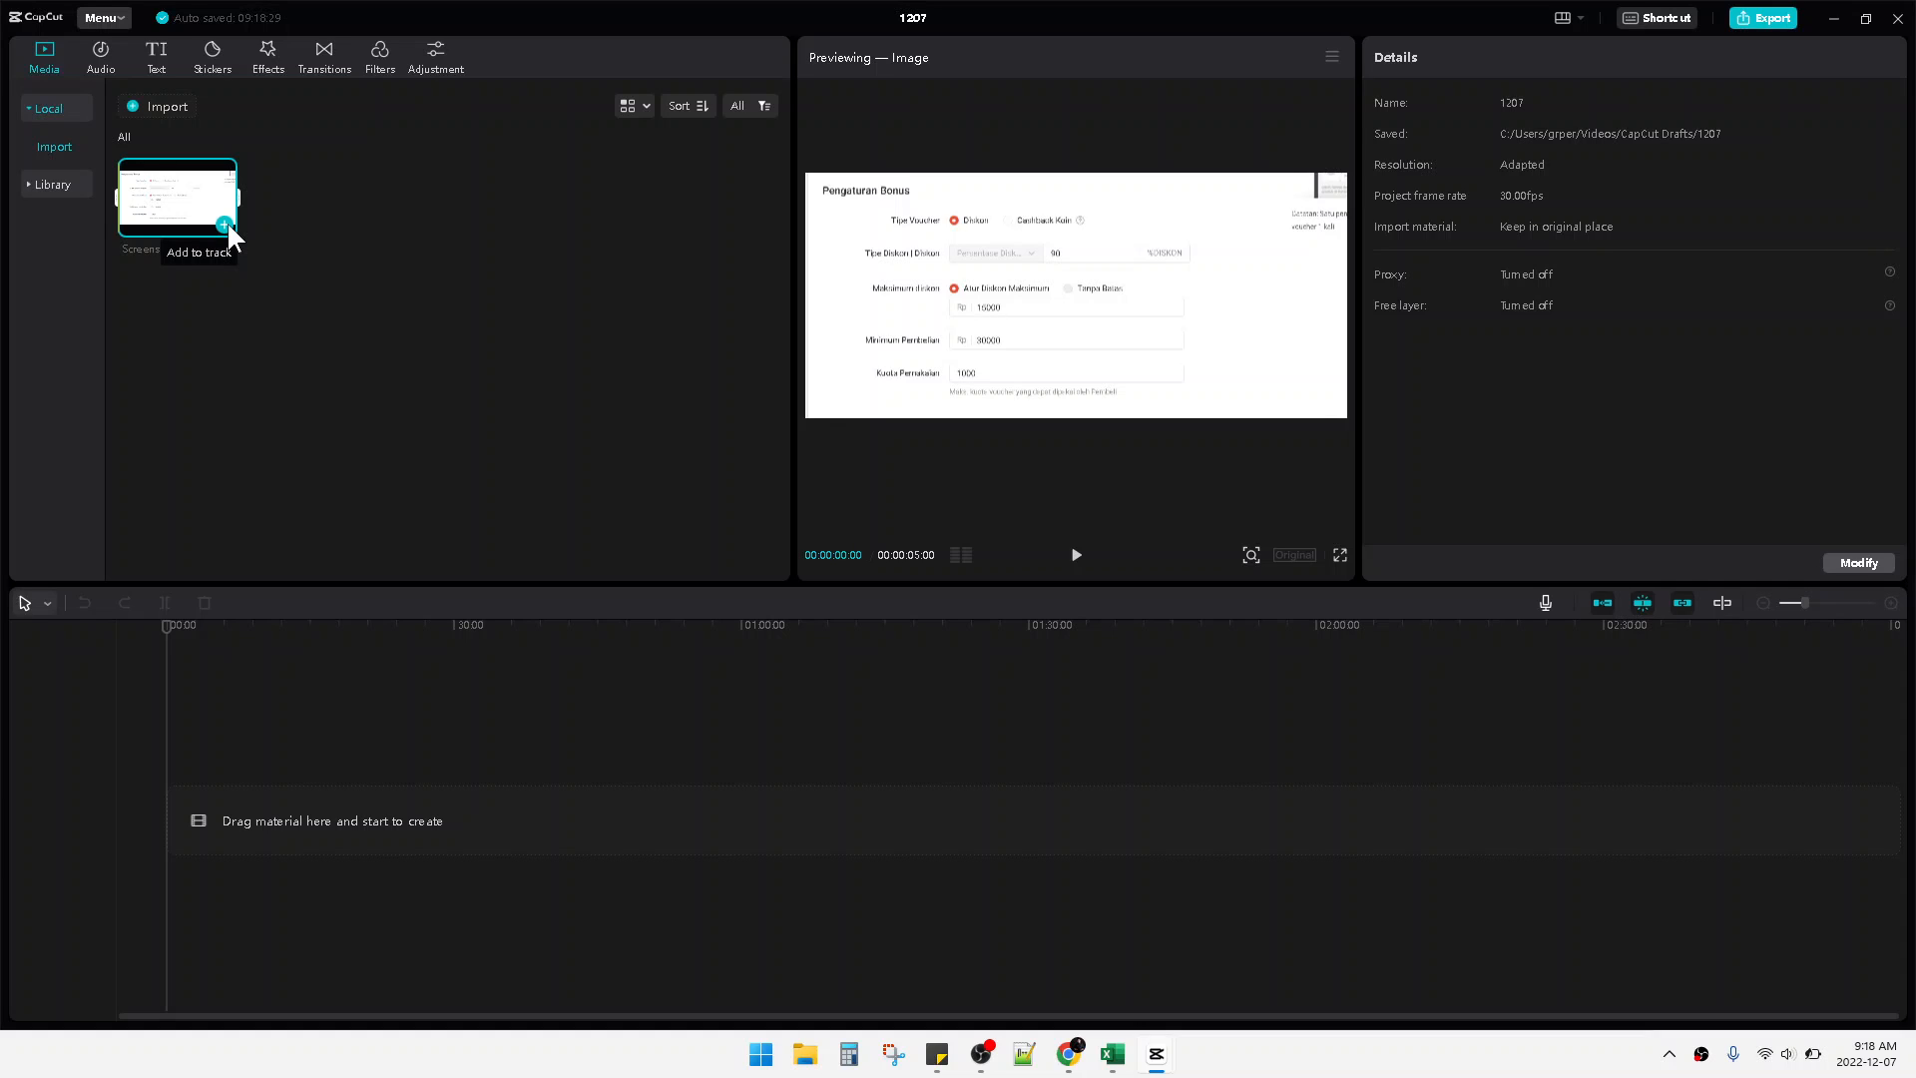
# Step: Add the imported screenshot thumbnail to the timeline as the first clip
pyautogui.click(223, 225)
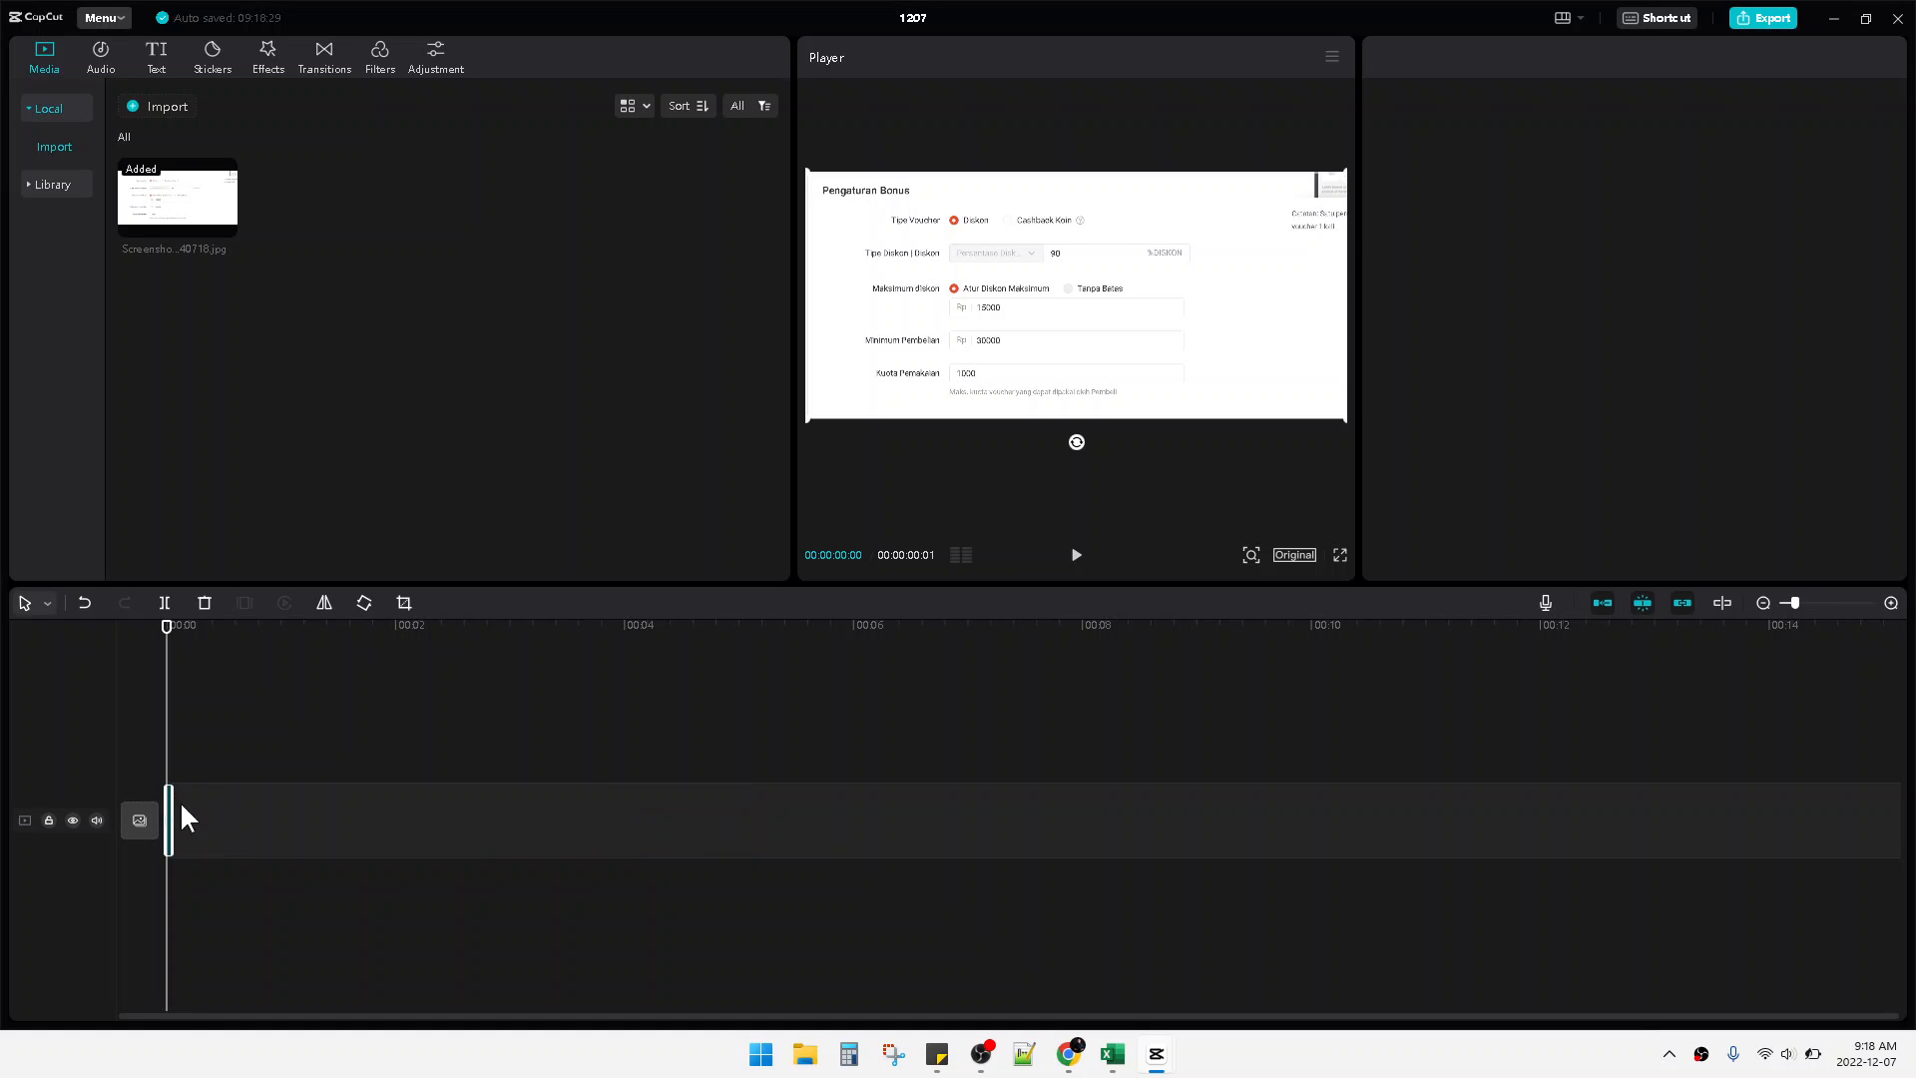
# Step: Trim the screenshot clip's end from about 7 seconds to the 00:02 mark
pyautogui.click(171, 819)
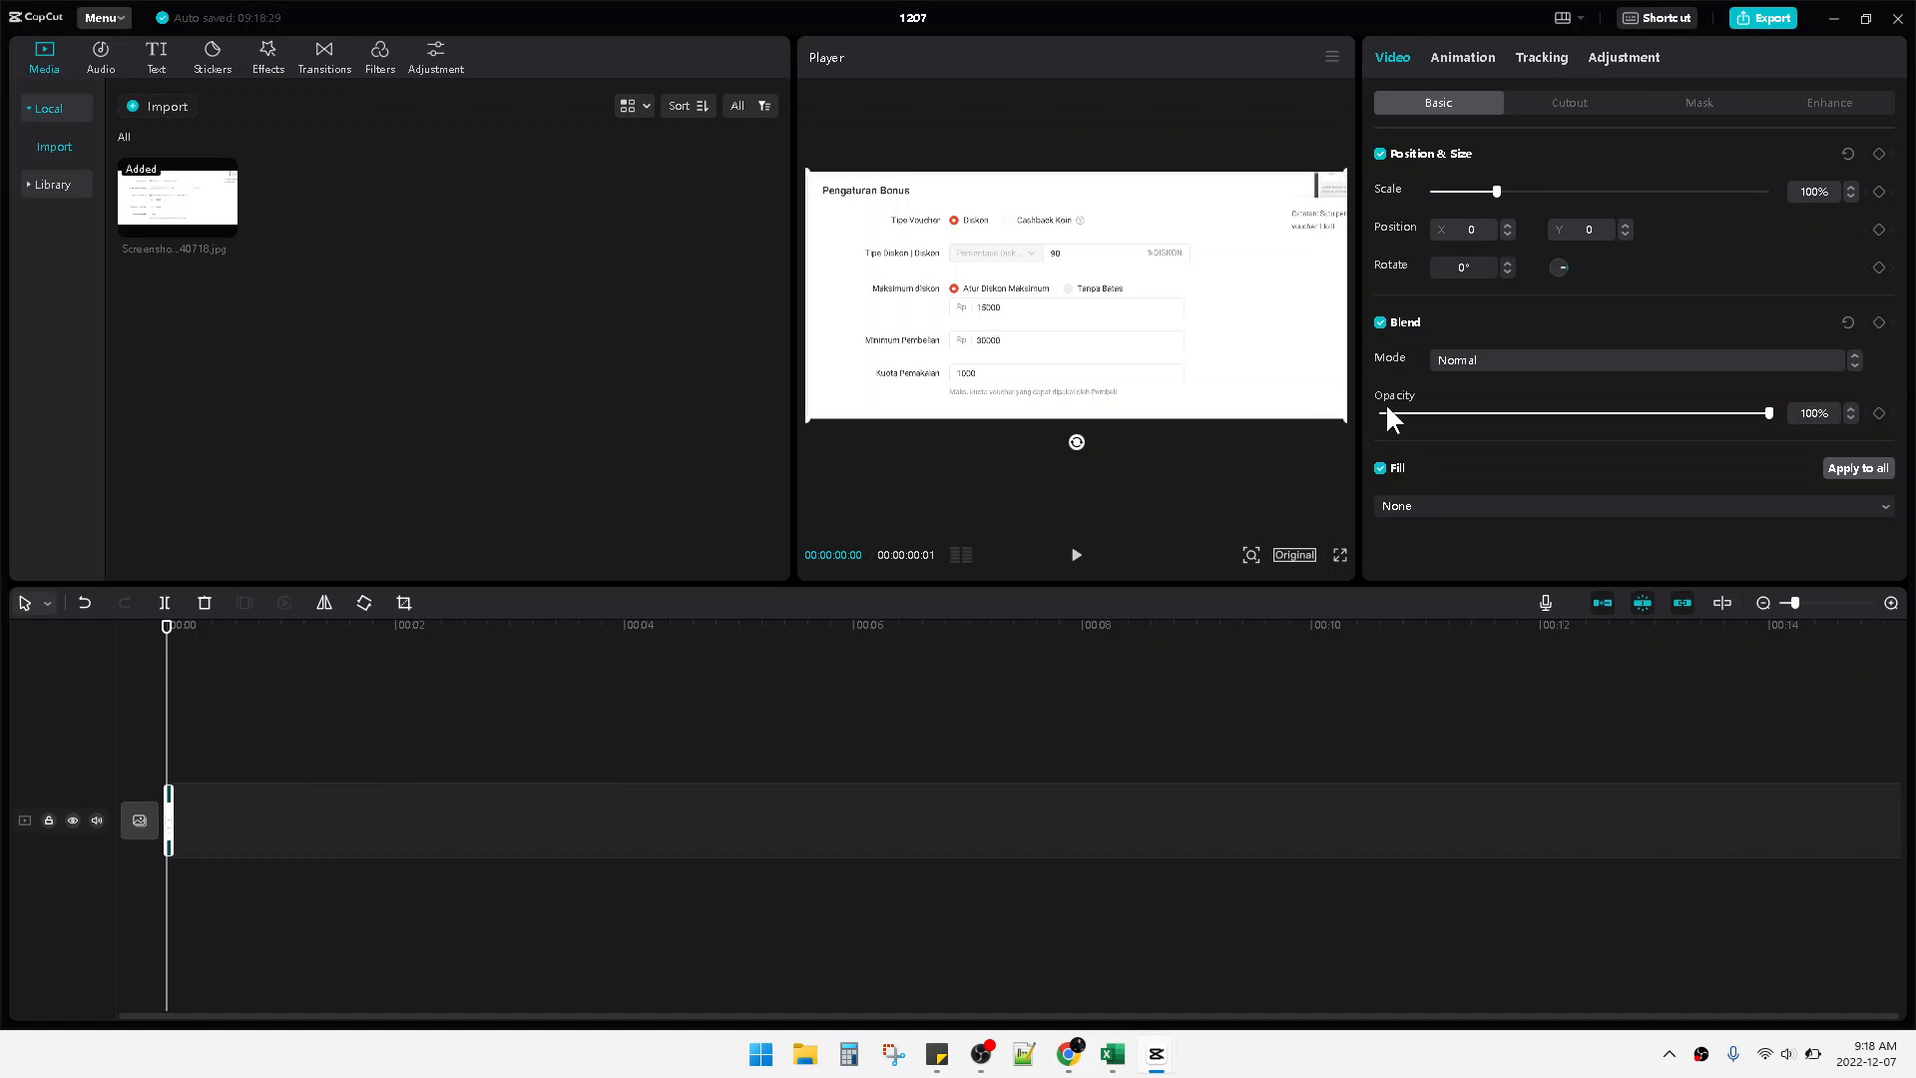
pyautogui.moveTo(235, 782)
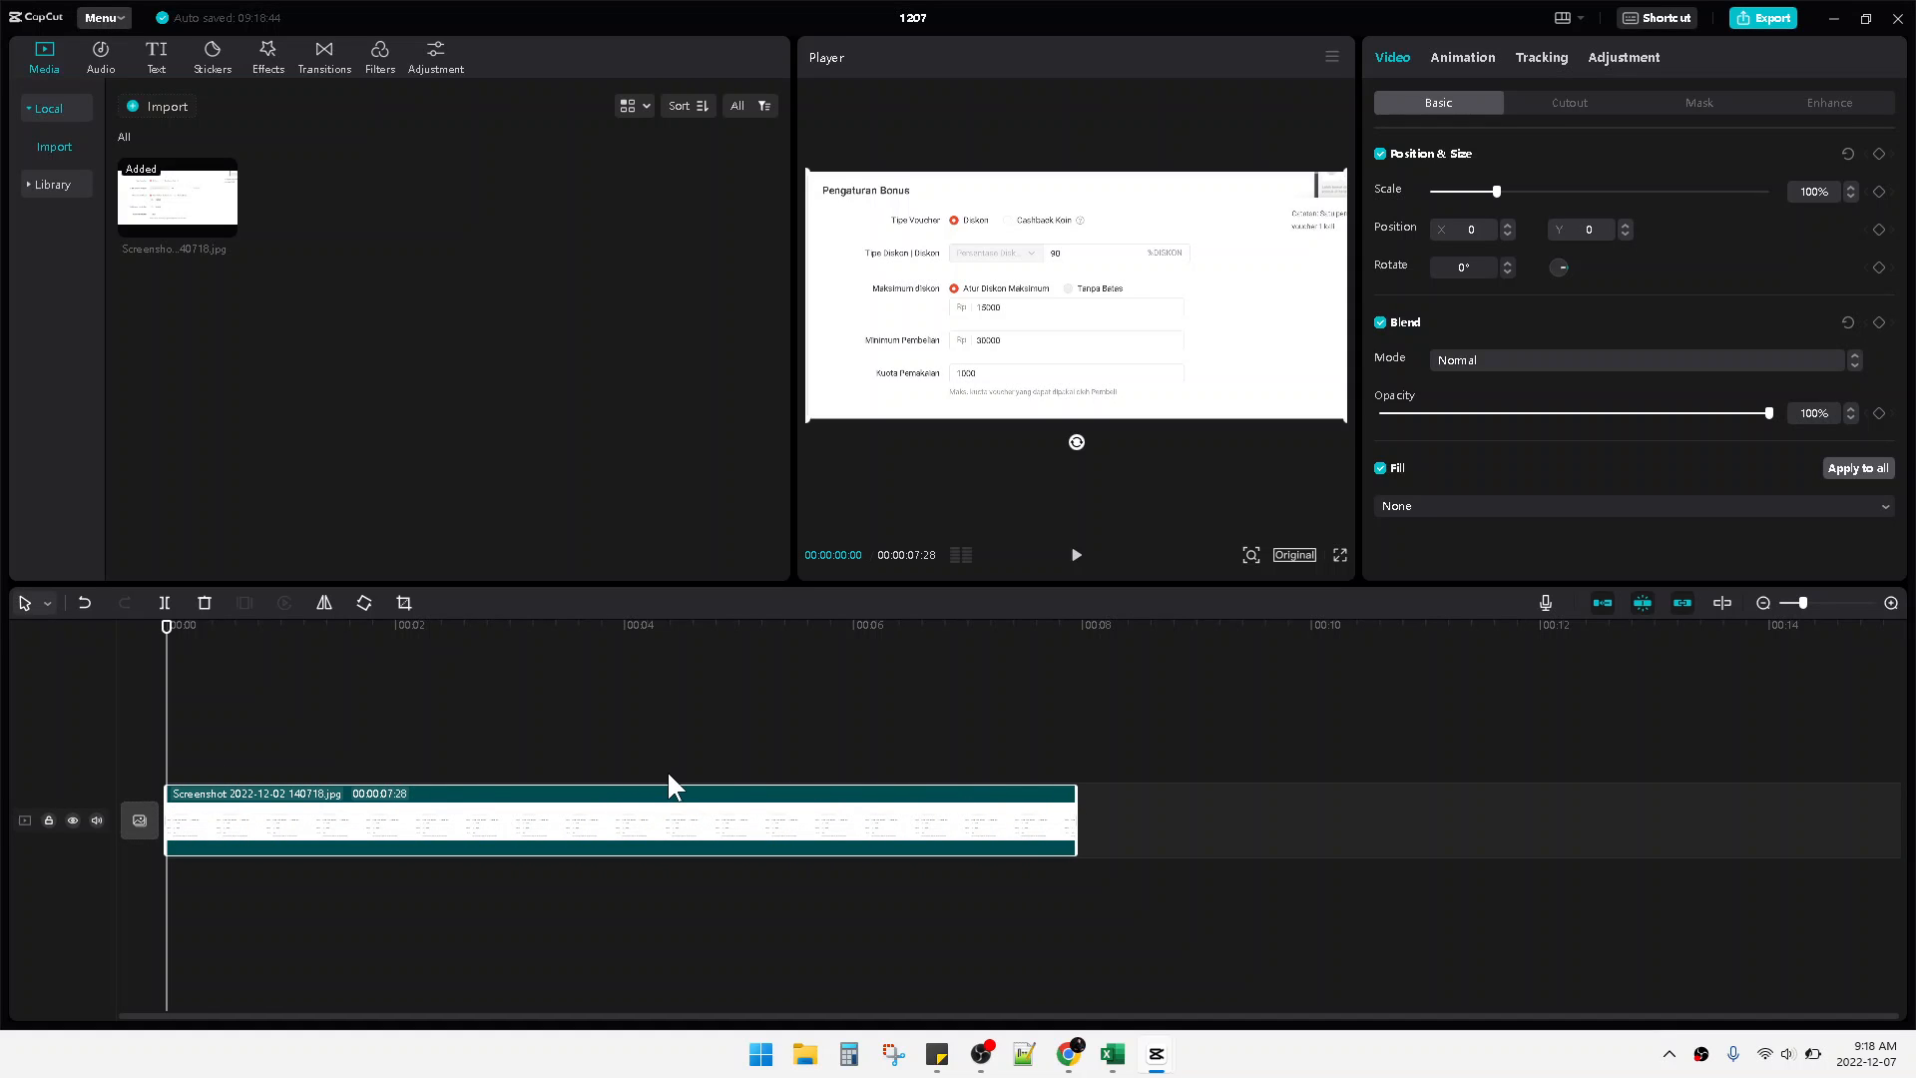
pyautogui.click(1076, 555)
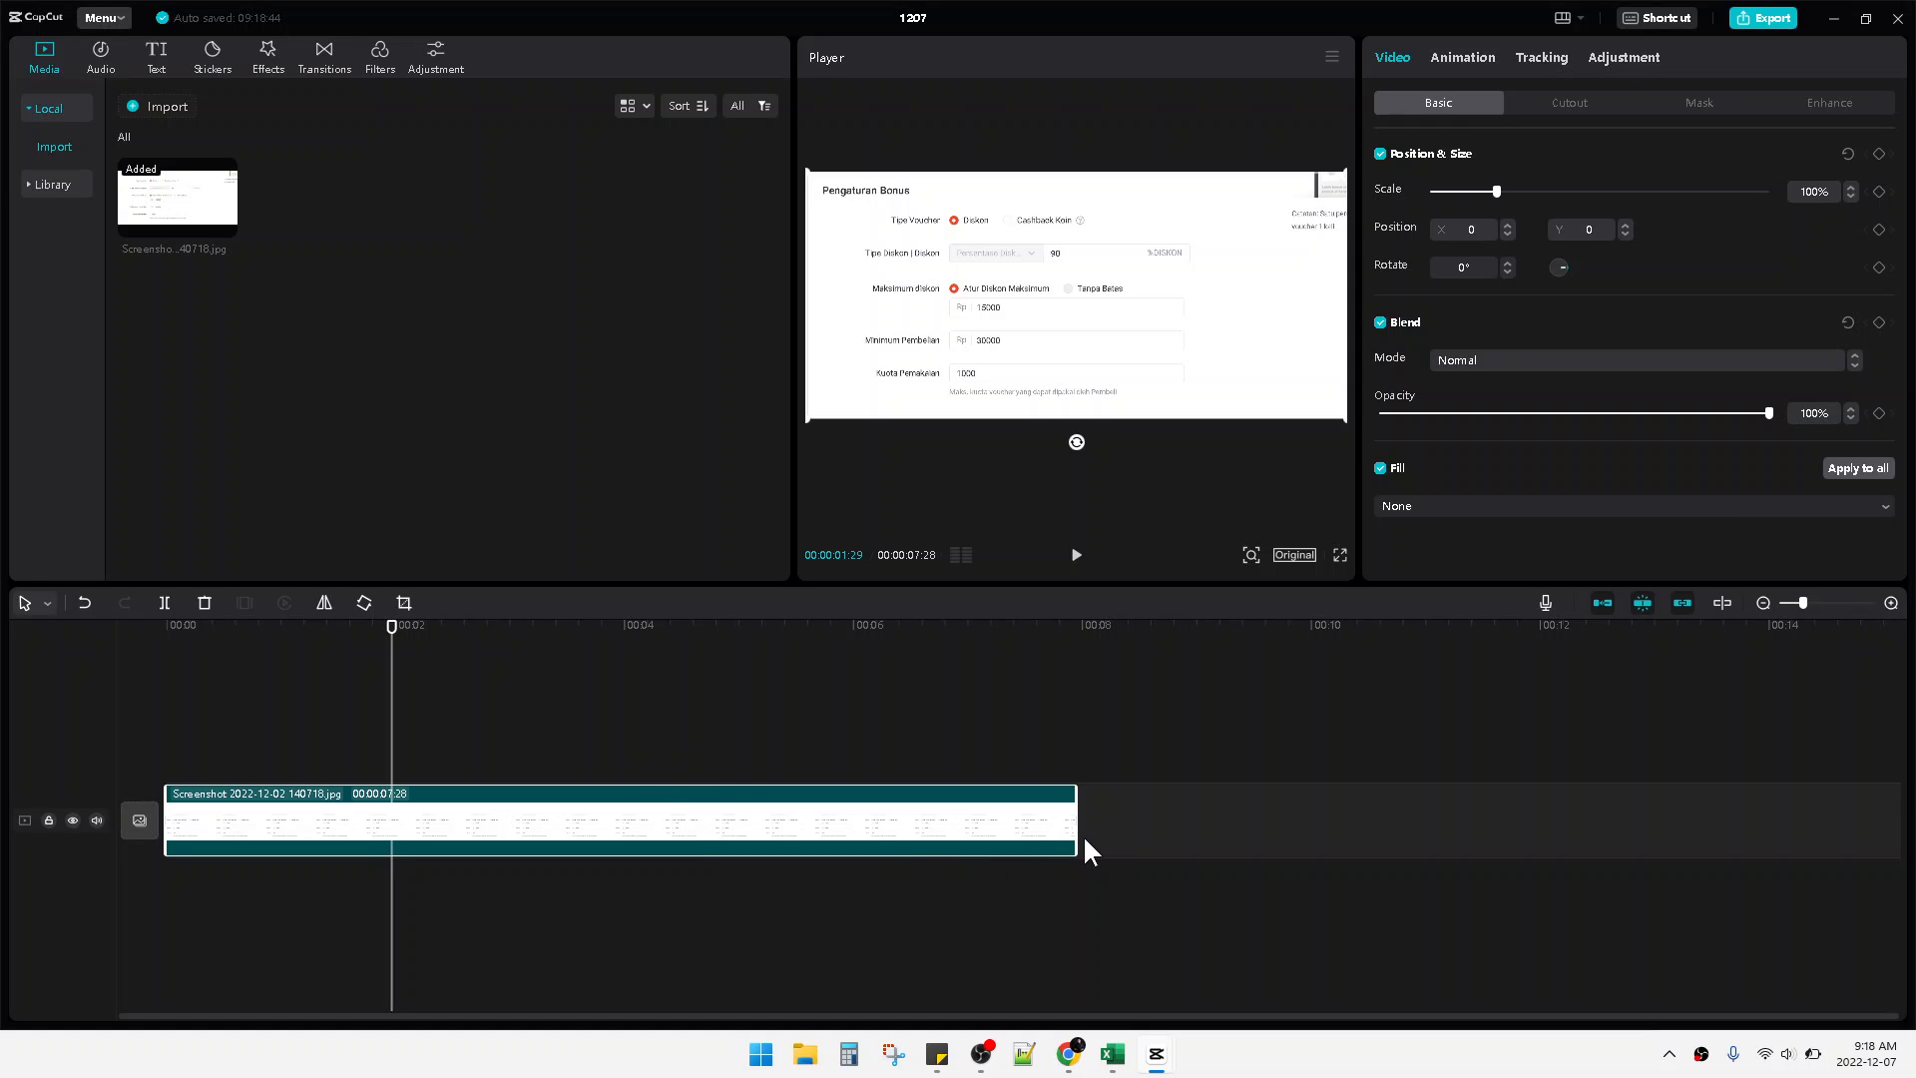
pyautogui.moveTo(1076, 818); pyautogui.dragTo(428, 813)
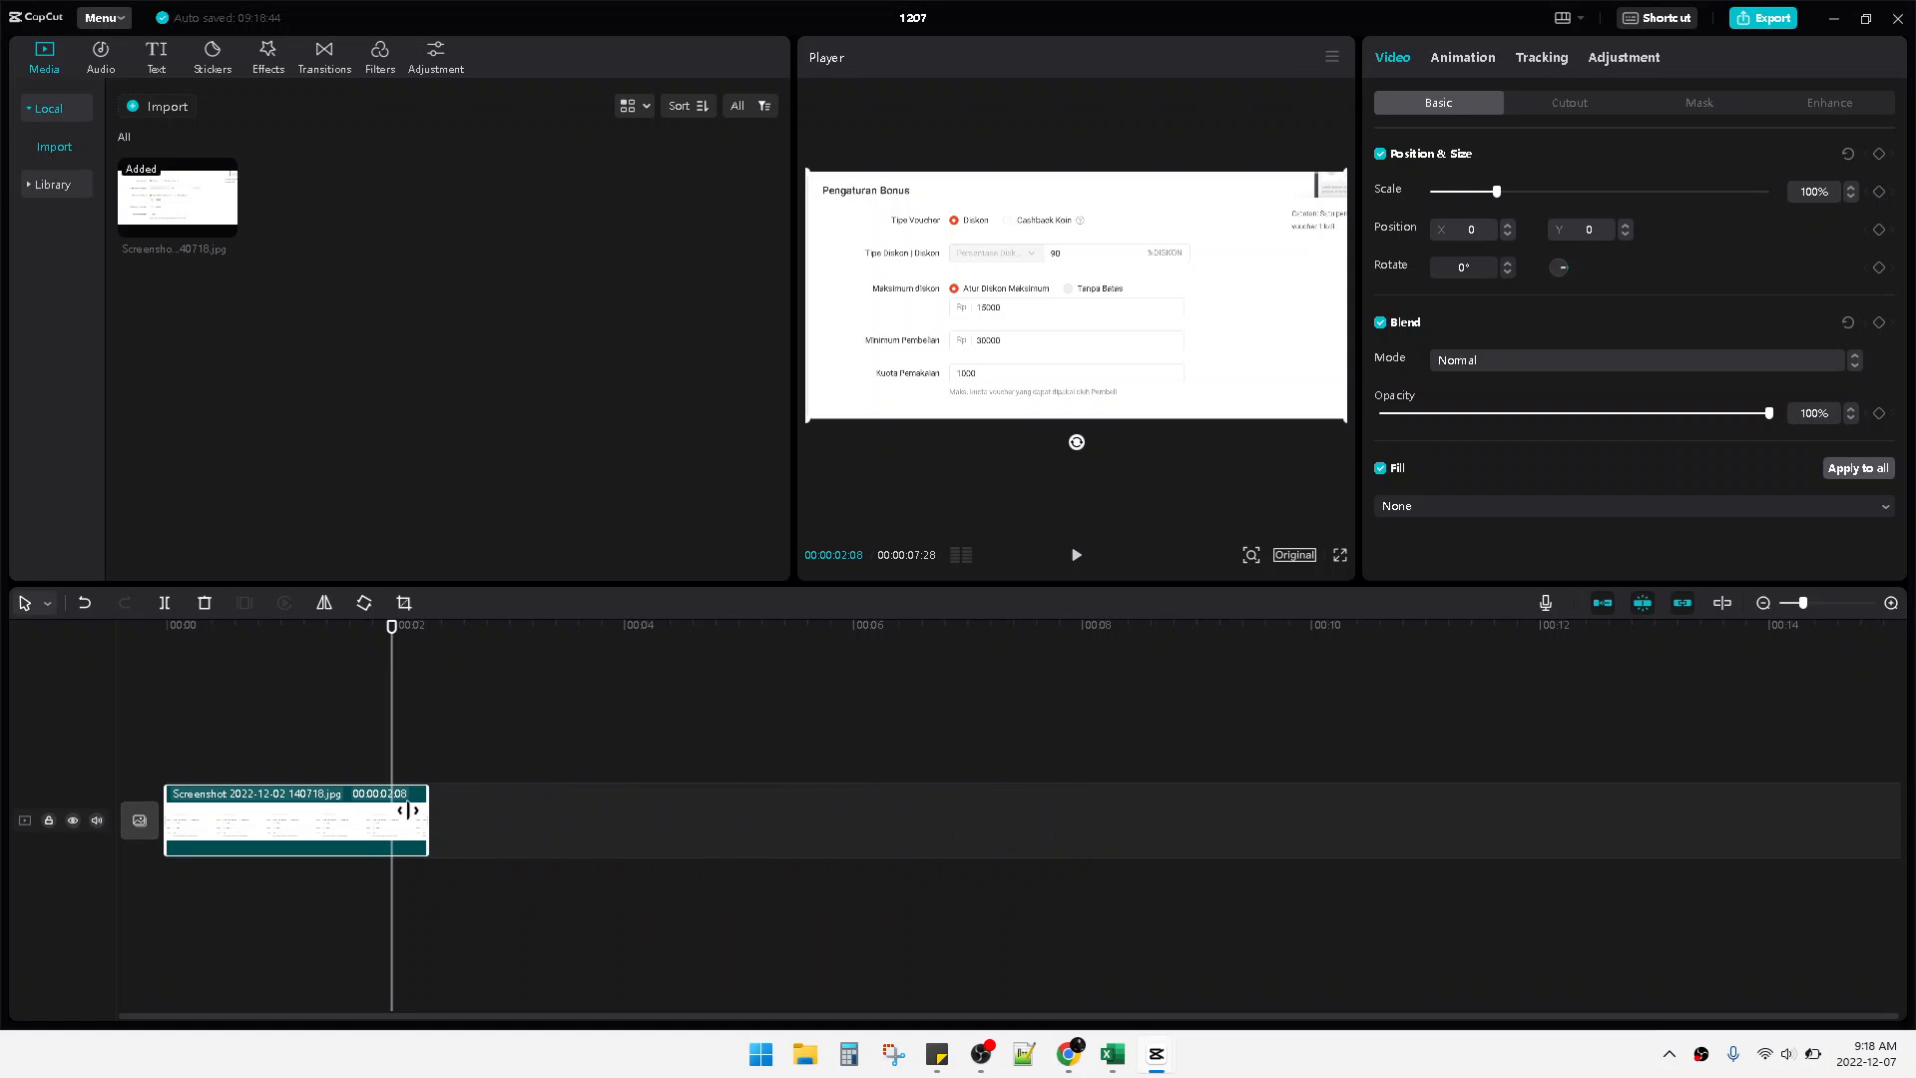
pyautogui.moveTo(409, 810); pyautogui.dragTo(394, 811)
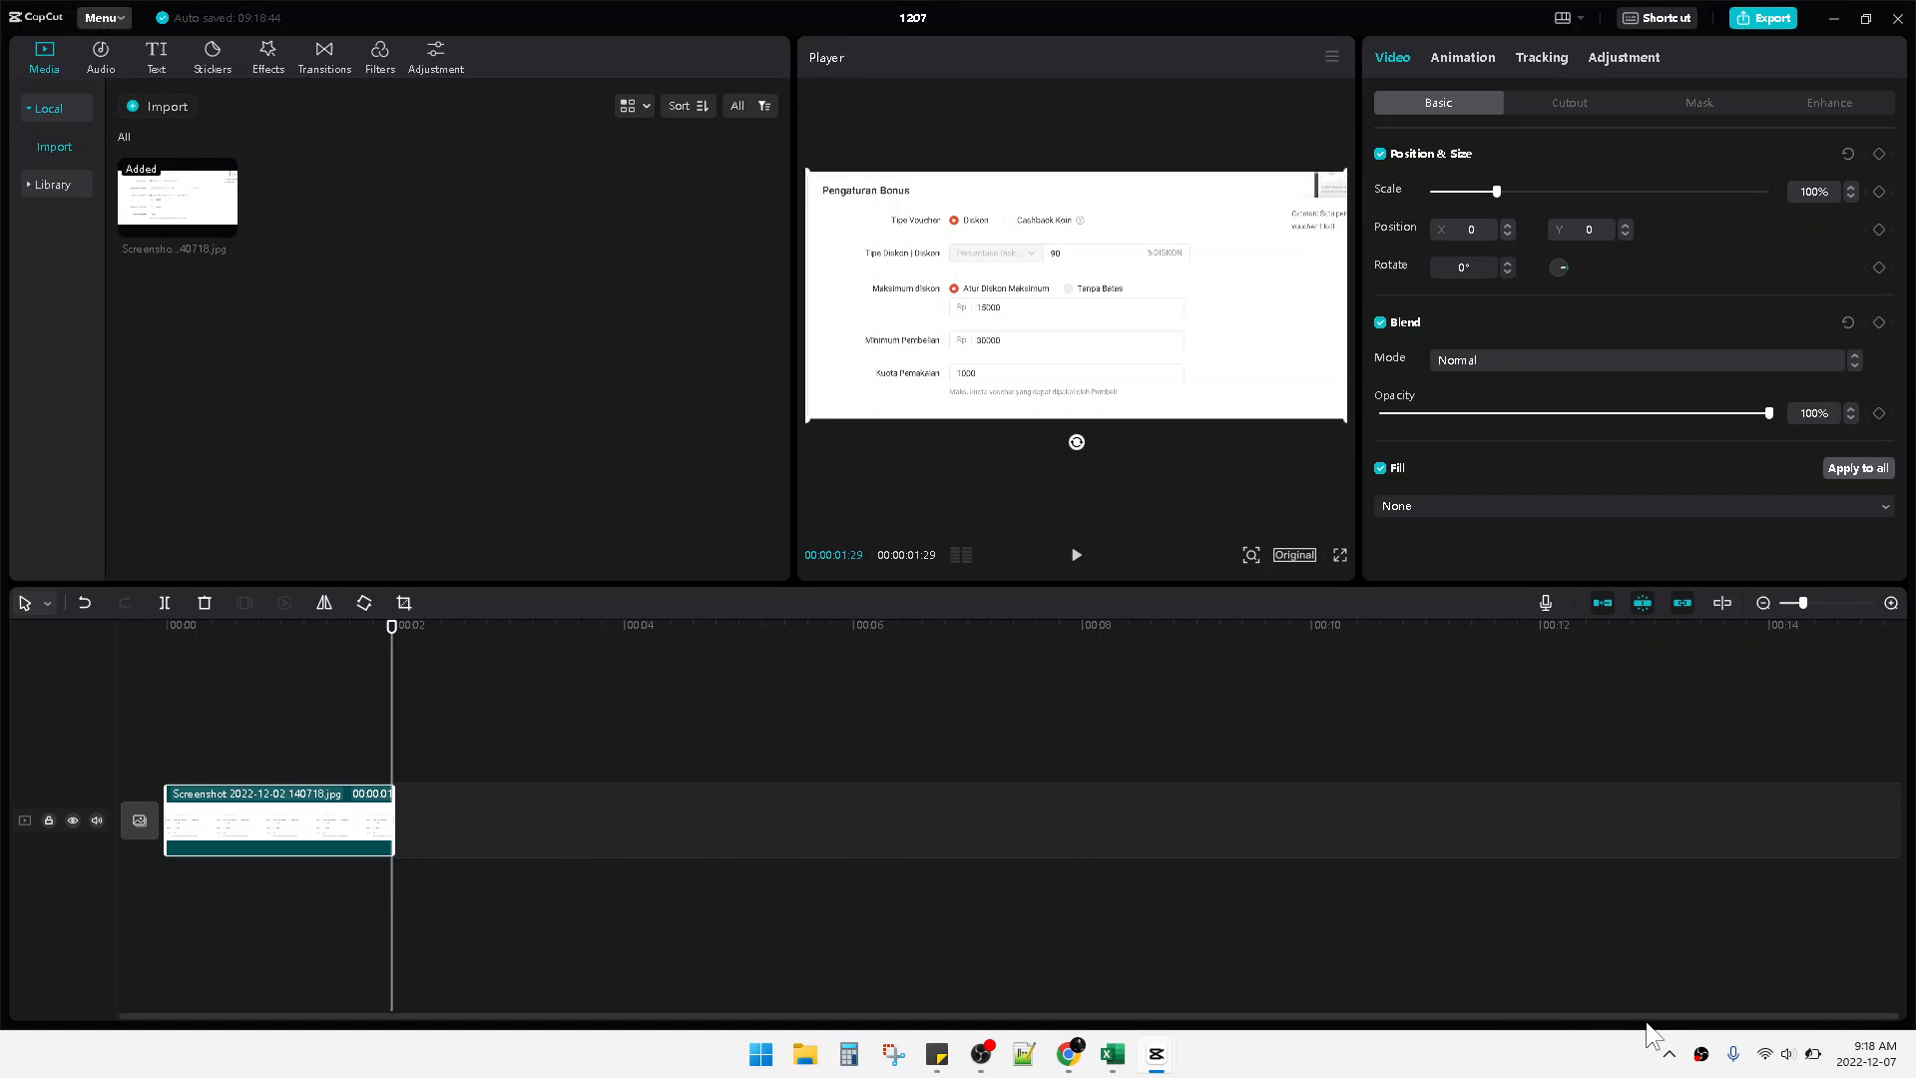